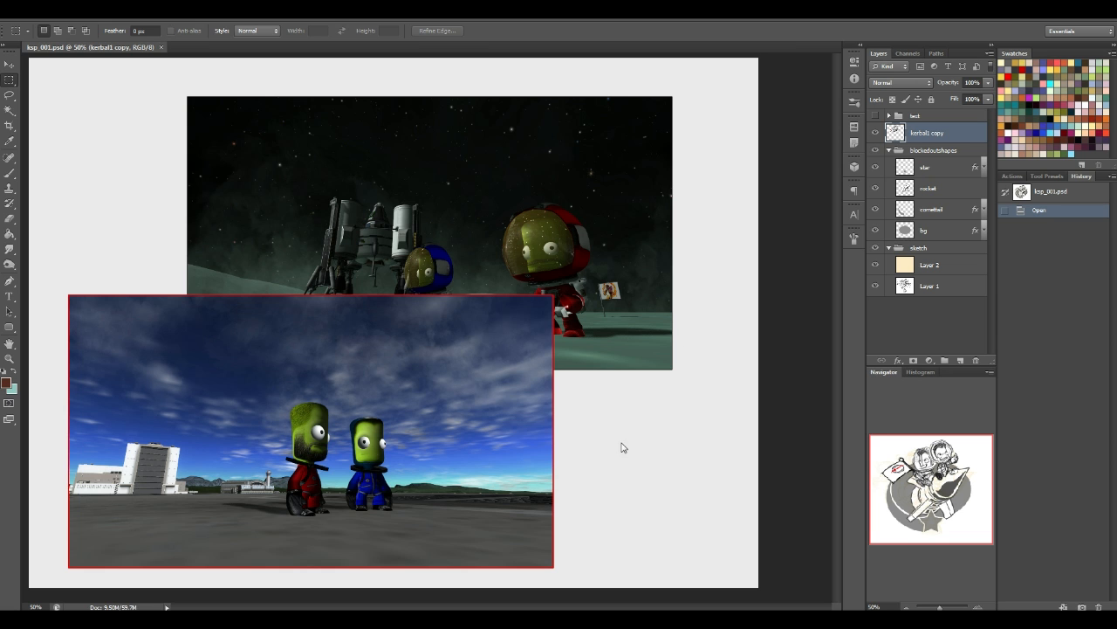
mouse_move(323, 144)
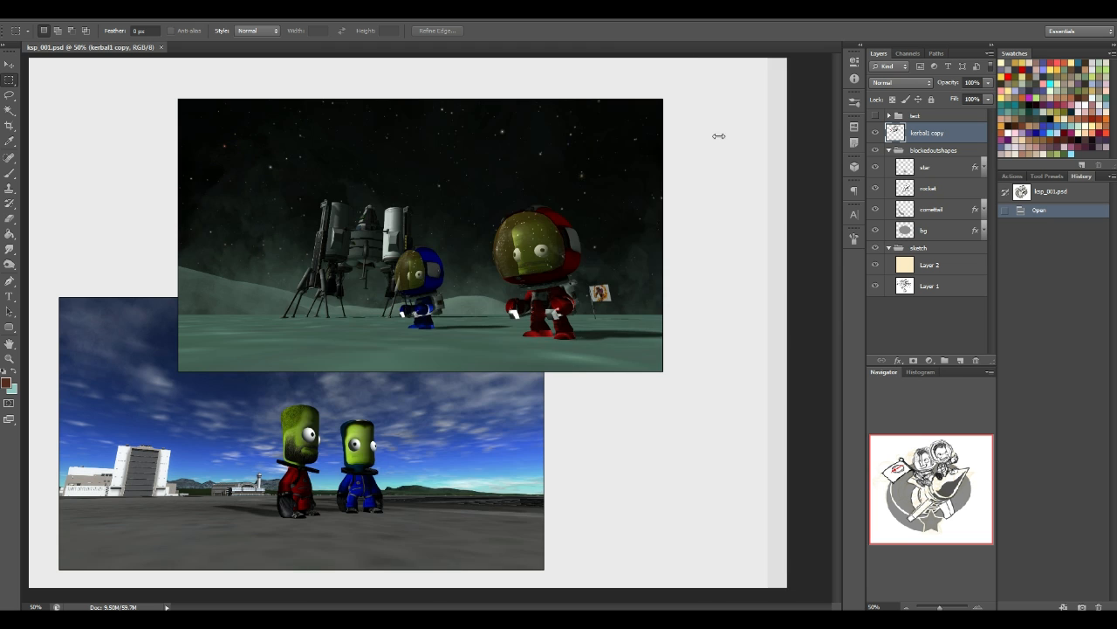
Step: Narrow the board window so it closely fits the two overlapping Kerbal screenshots
left_click_drag(719, 136, 698, 176)
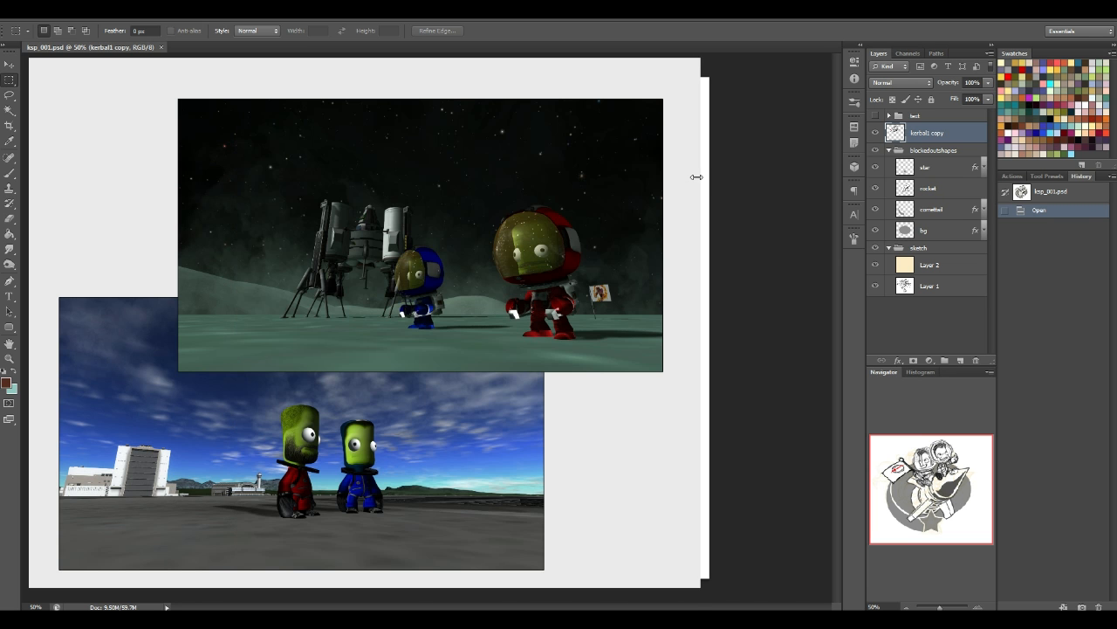
mouse_move(562, 129)
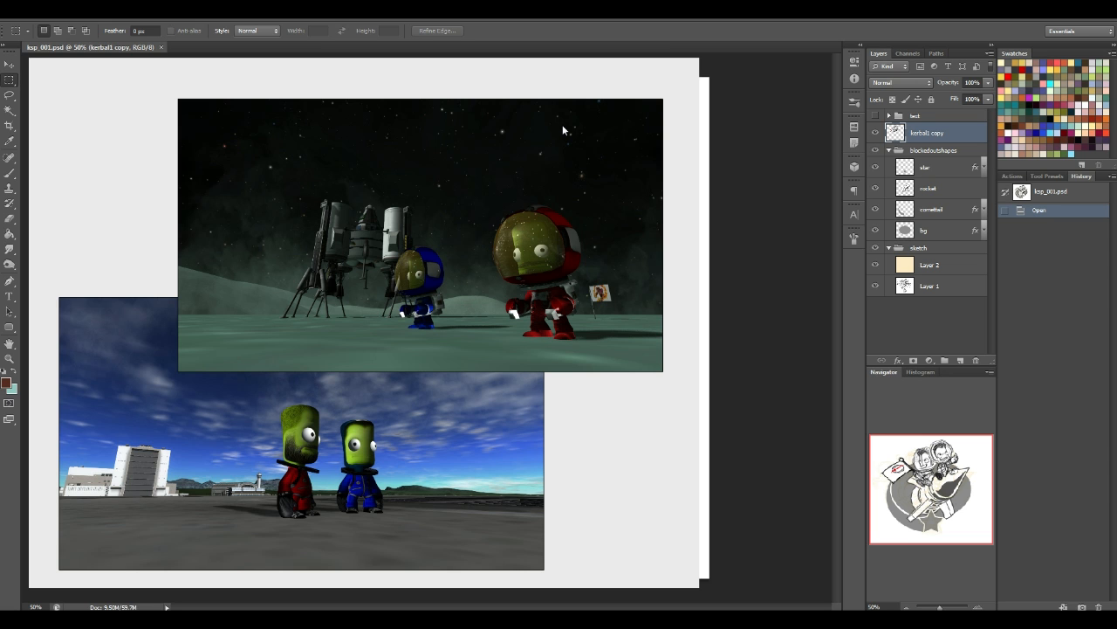
mouse_move(810, 148)
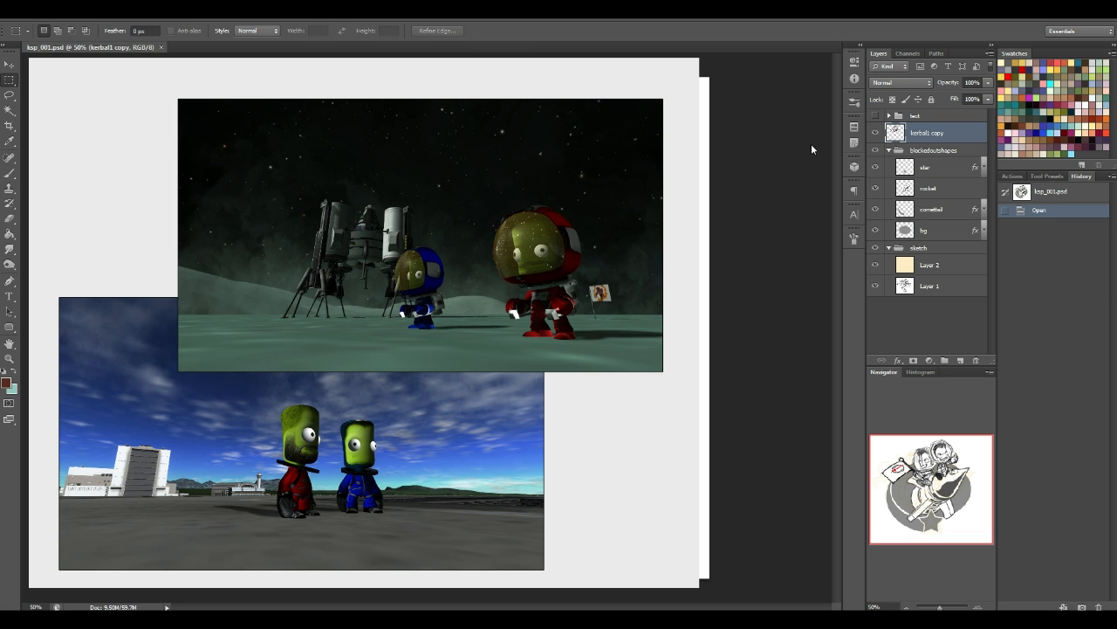
mouse_move(677, 185)
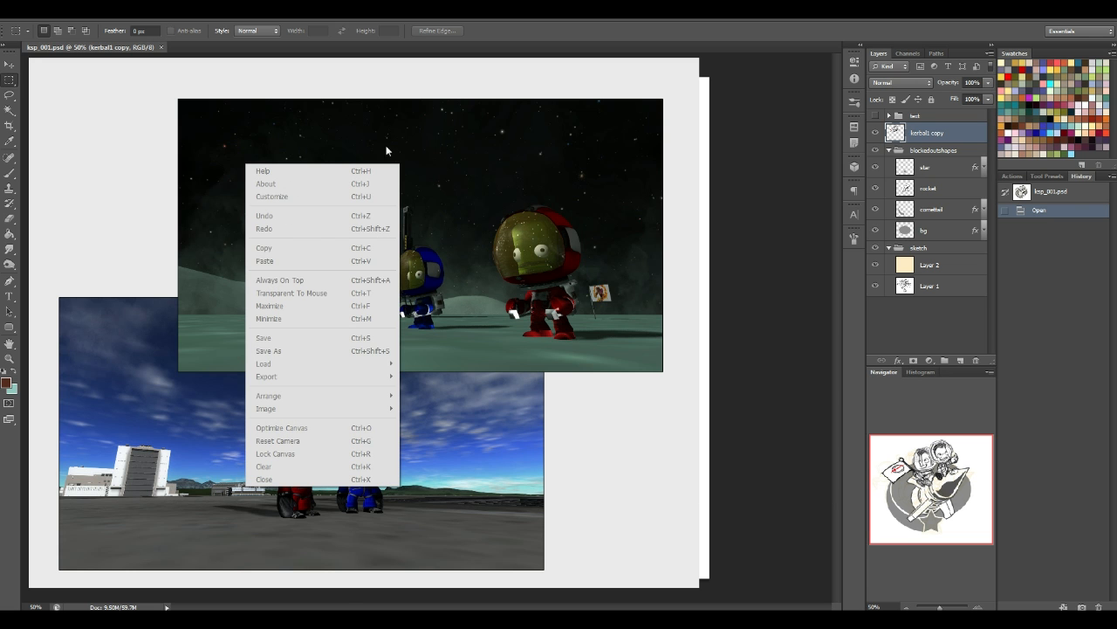
Step: In Customize, test the Master Opacity slider and leave the board nearly fully opaque
left_click(272, 196)
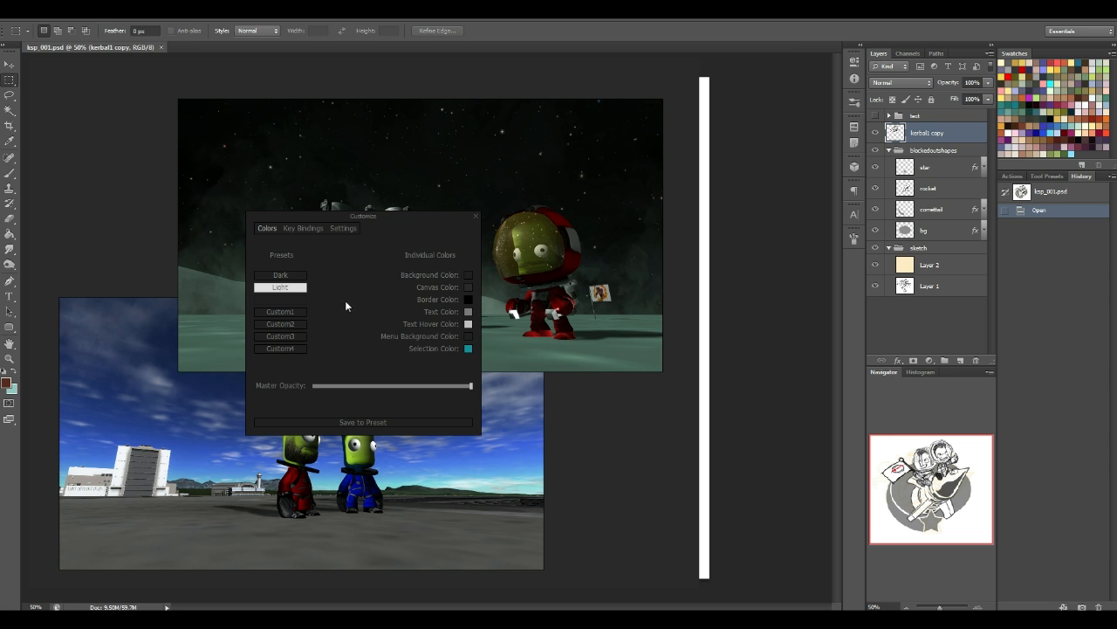
mouse_move(422, 333)
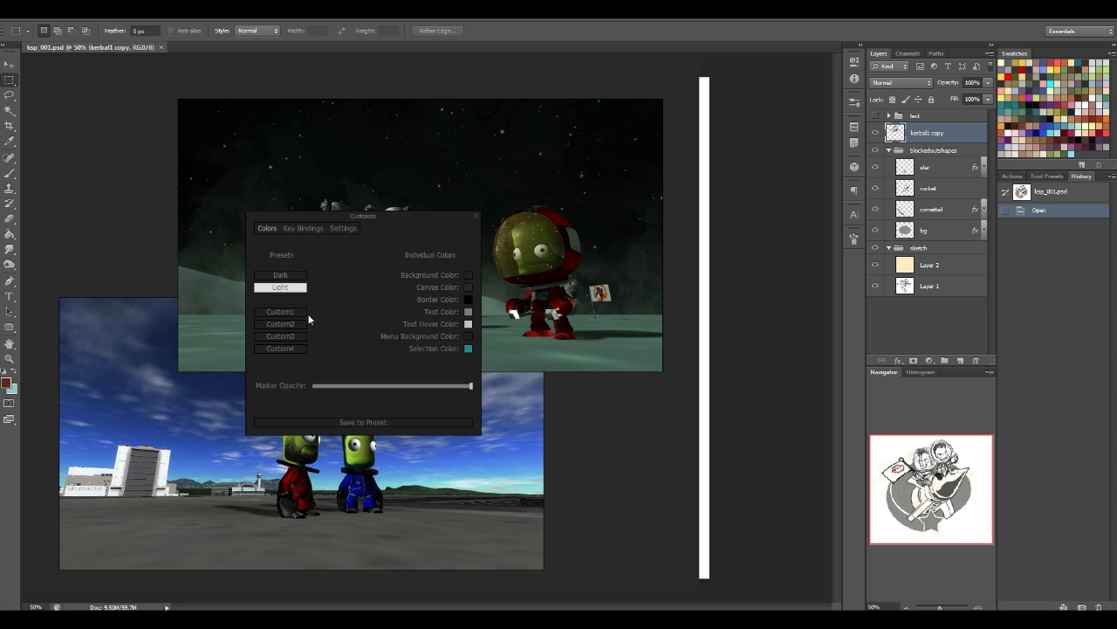
mouse_move(449, 271)
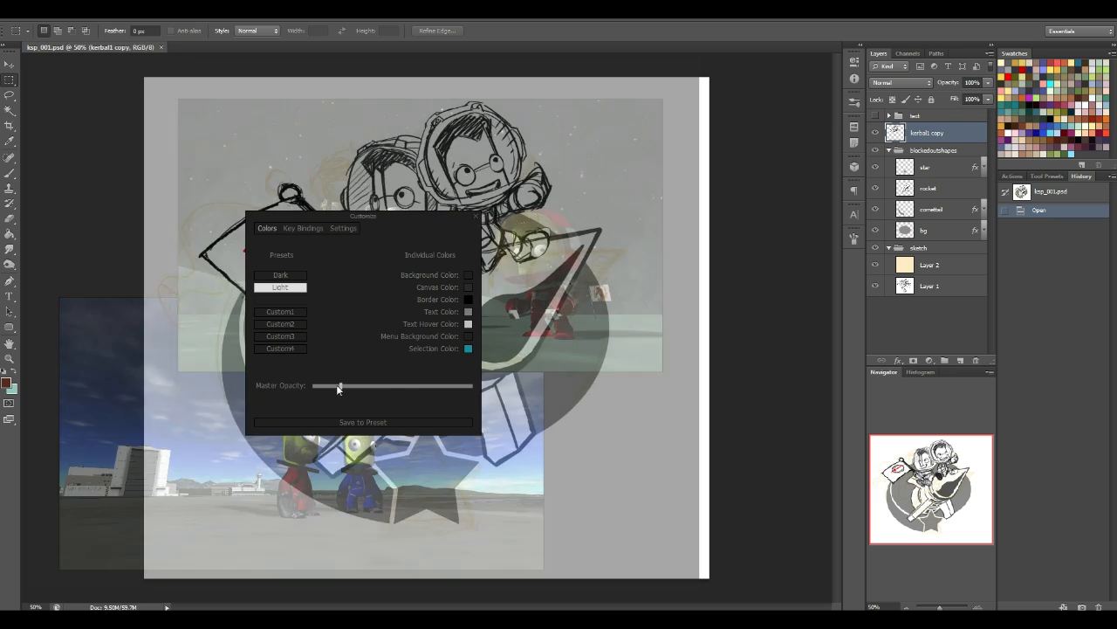
left_click_drag(338, 386, 447, 385)
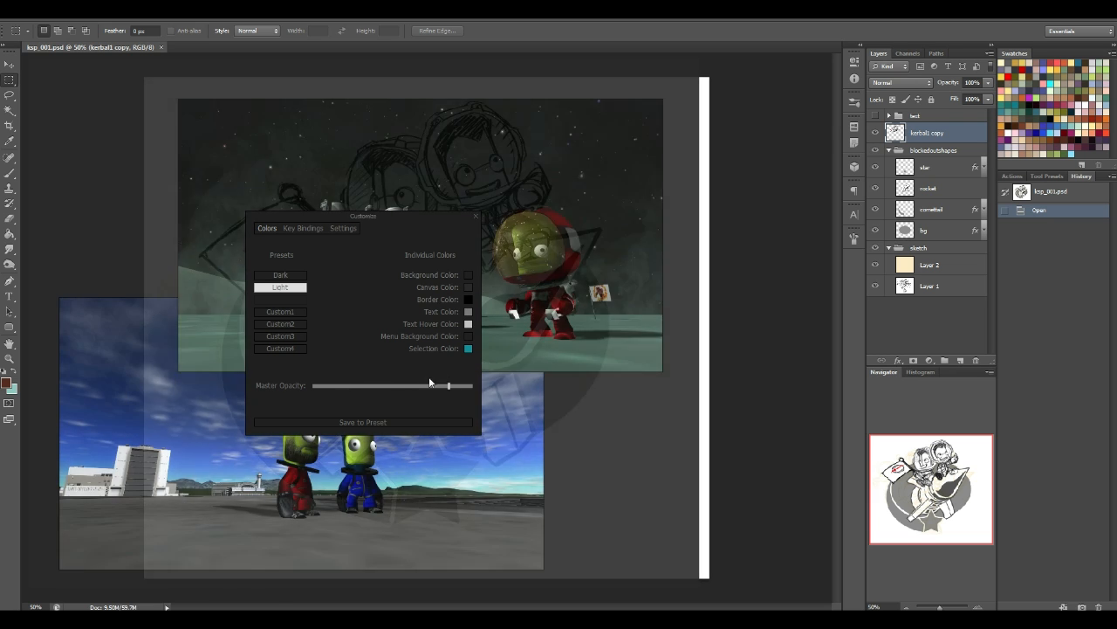
left_click_drag(449, 386, 428, 386)
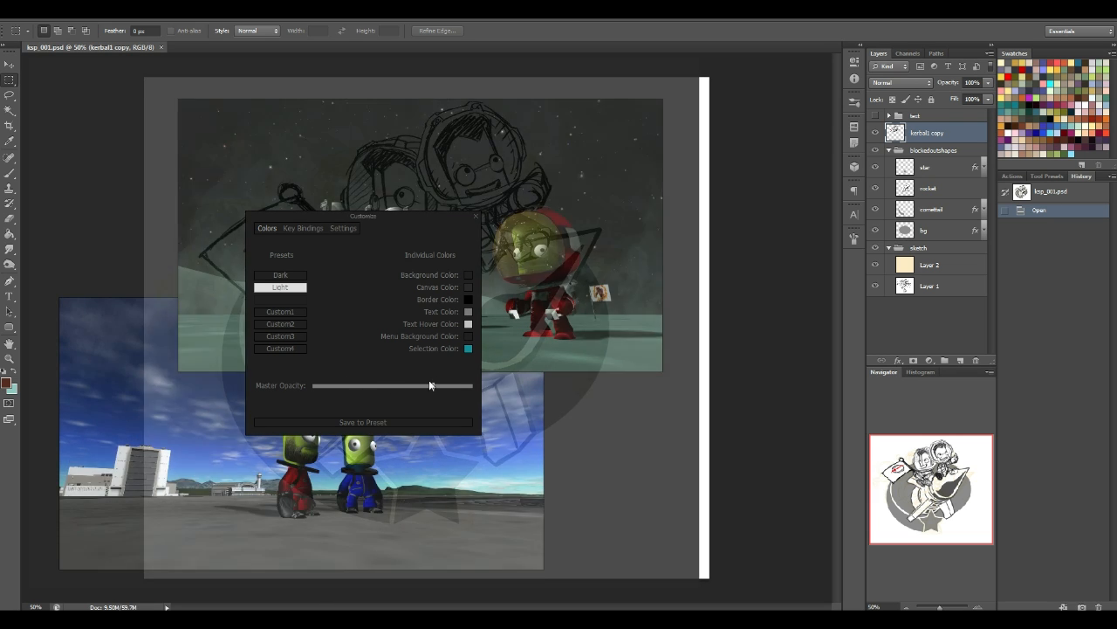
left_click_drag(430, 385, 376, 386)
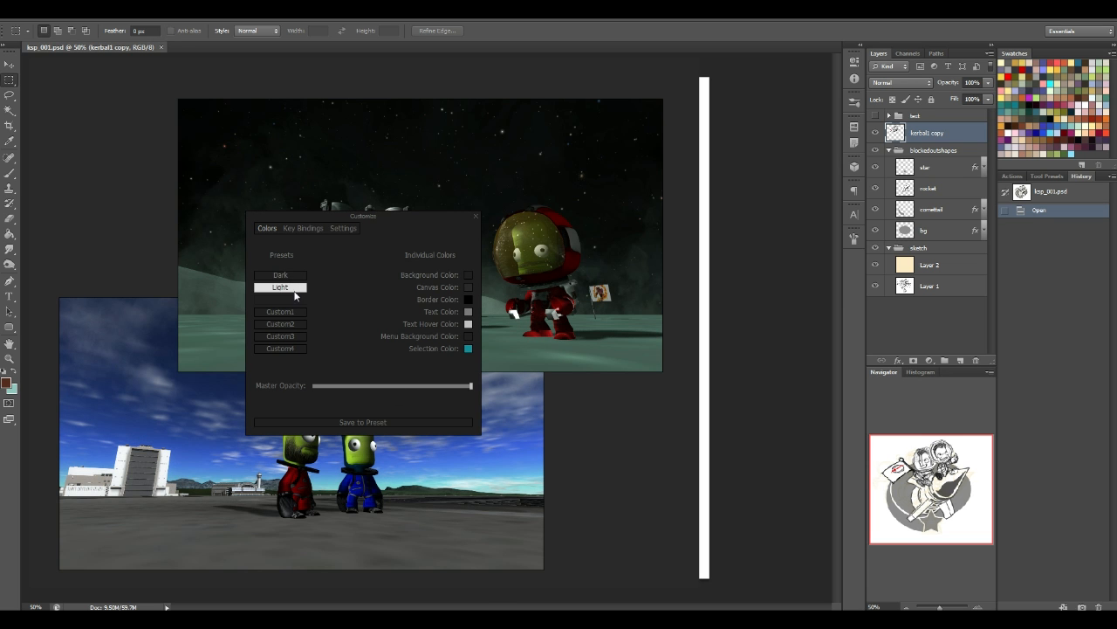
Step: Switch the board to the light theme, then apply the Glass colour preset
left_click(280, 274)
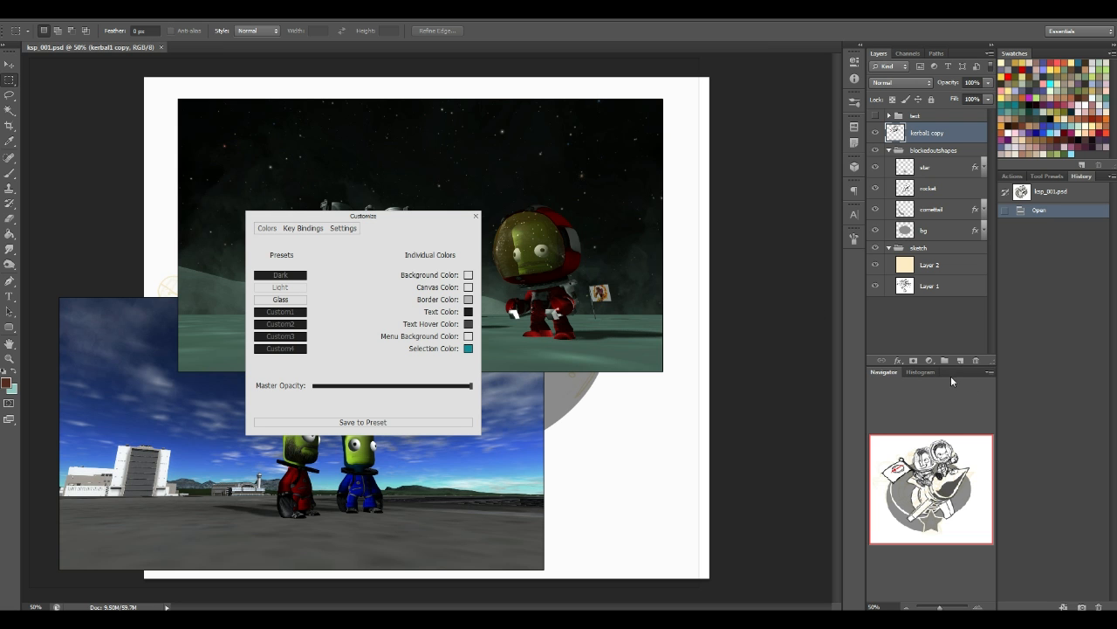
mouse_move(332, 304)
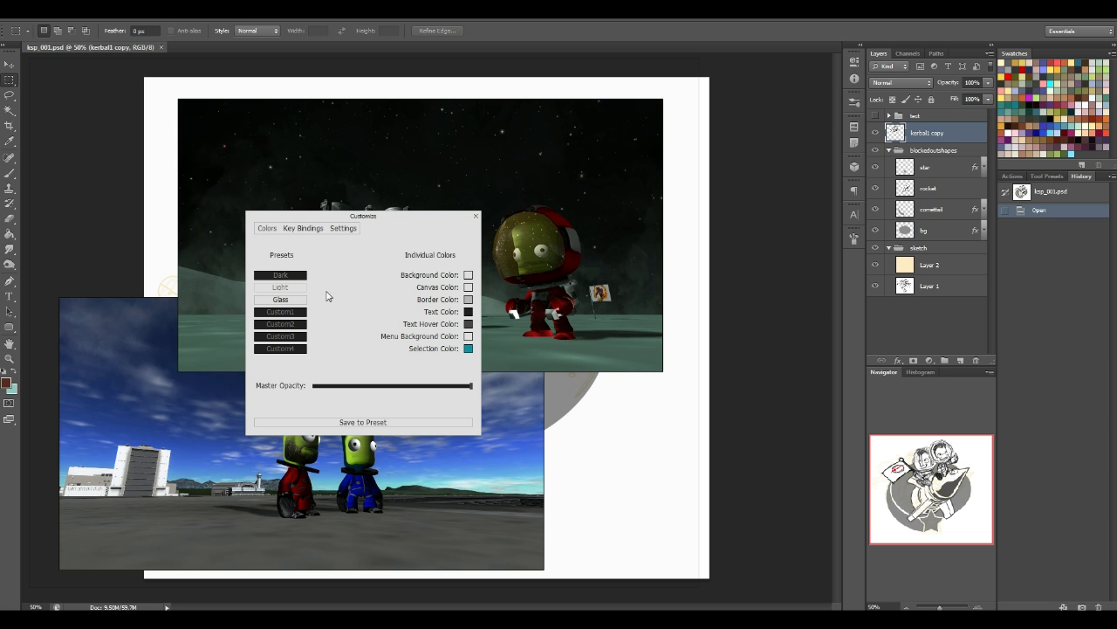
left_click(279, 286)
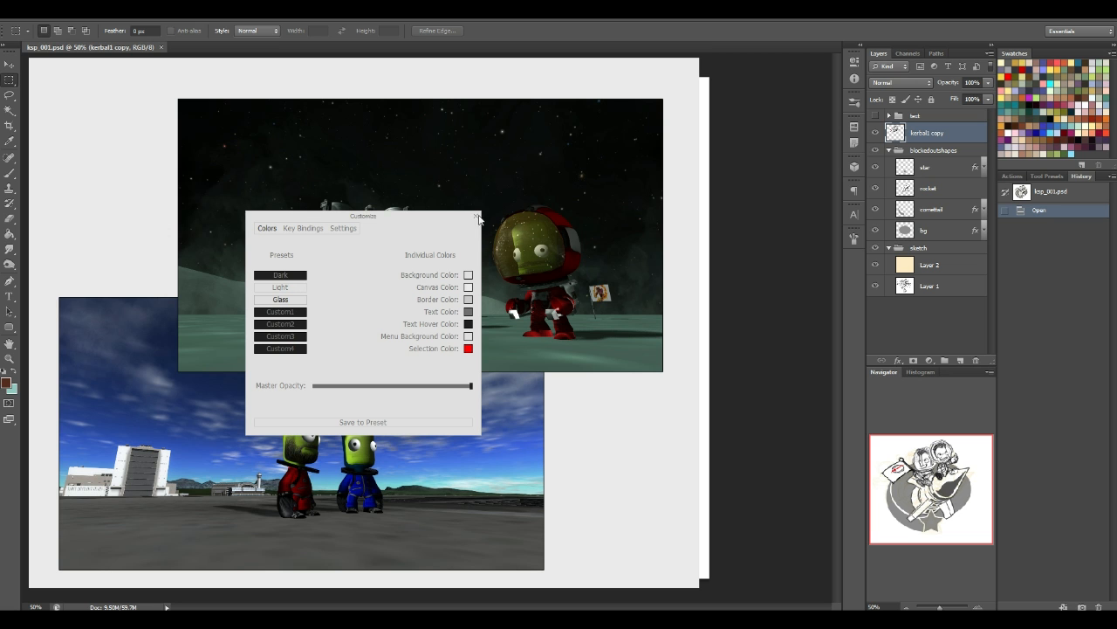
left_click(476, 217)
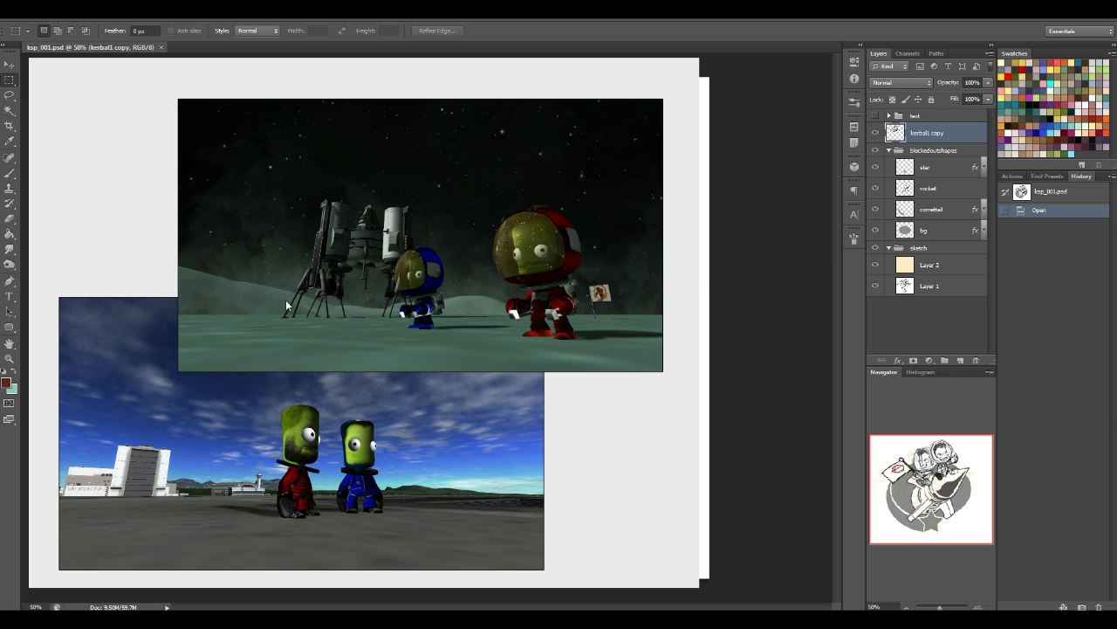
mouse_move(433, 384)
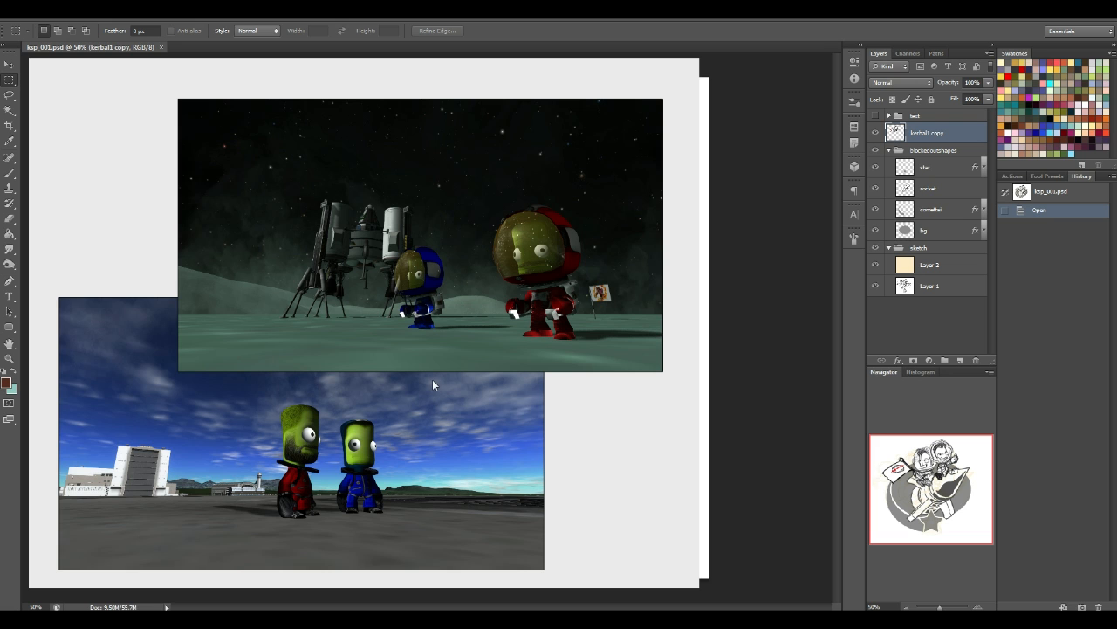
mouse_move(433, 413)
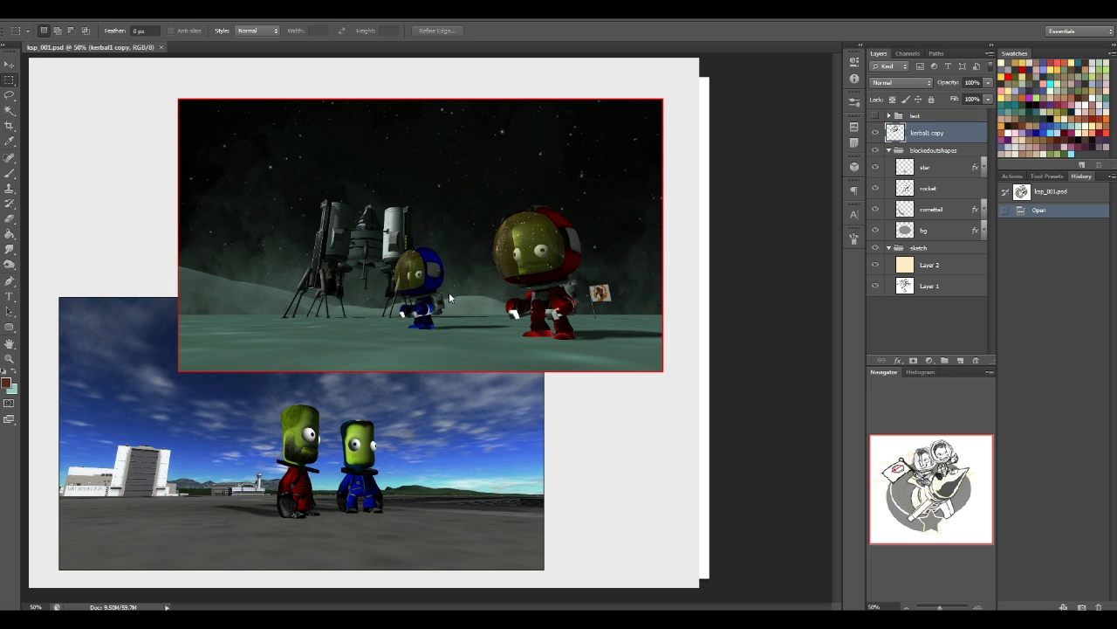
mouse_move(210, 161)
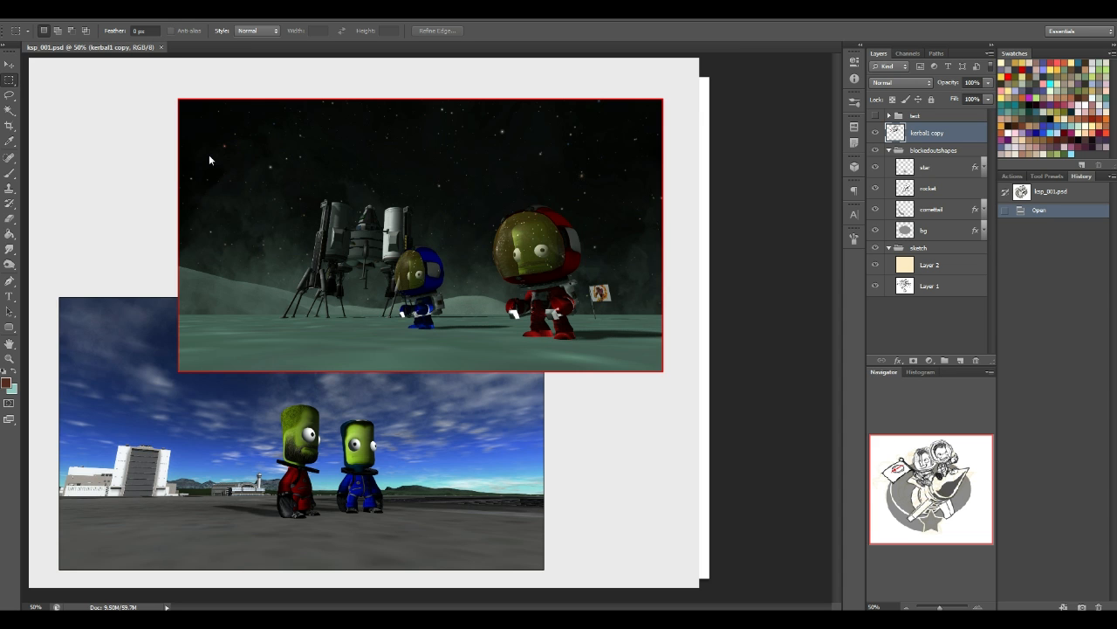
mouse_move(248, 190)
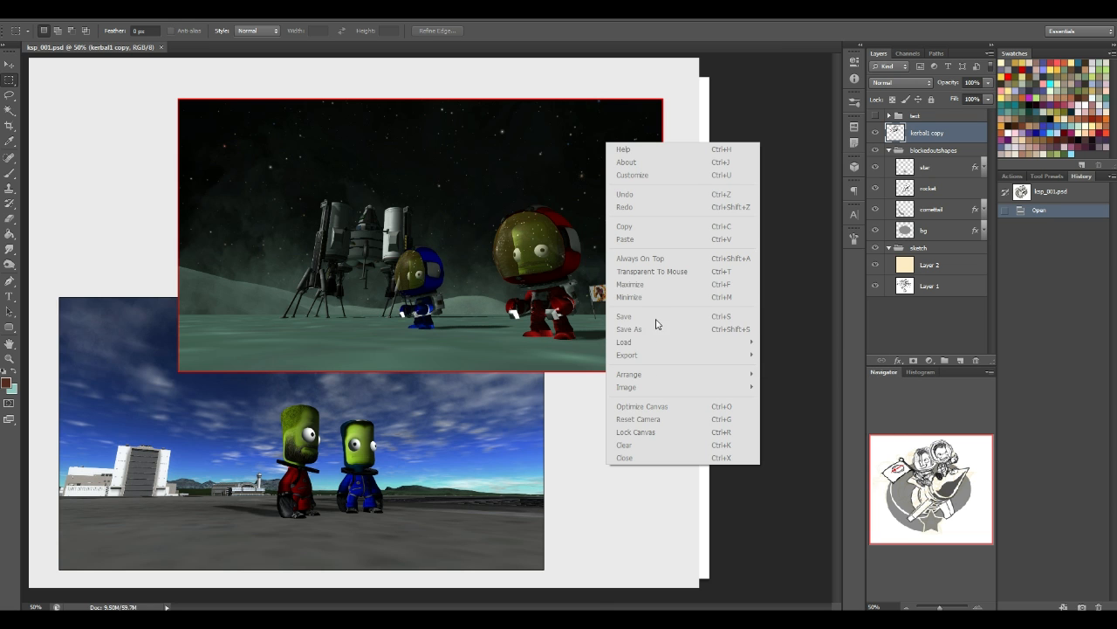
mouse_move(672, 407)
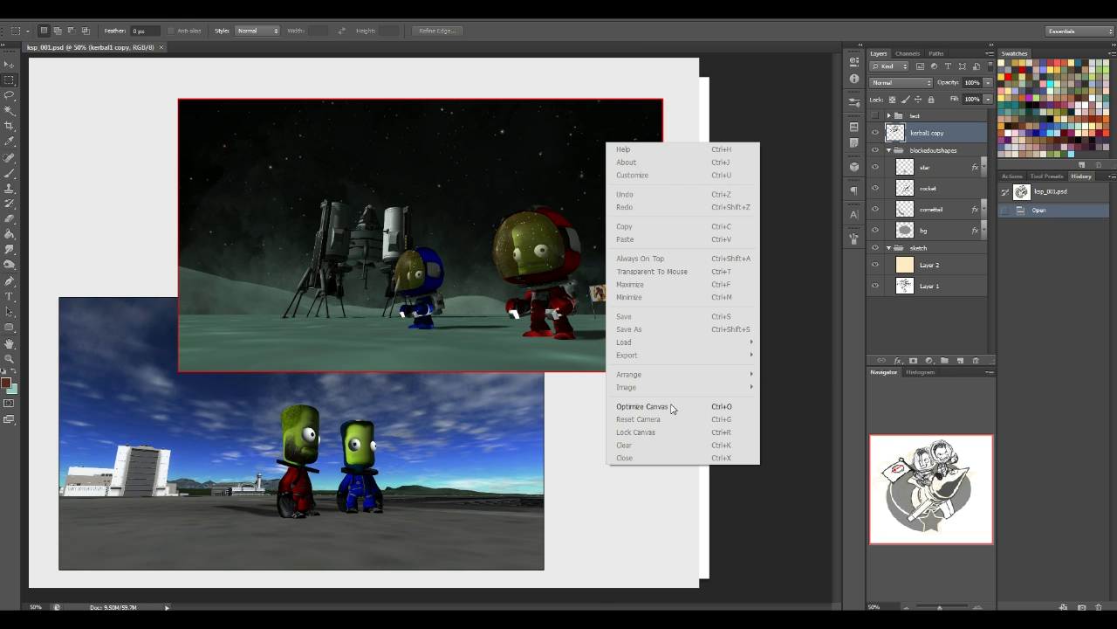
mouse_move(699, 431)
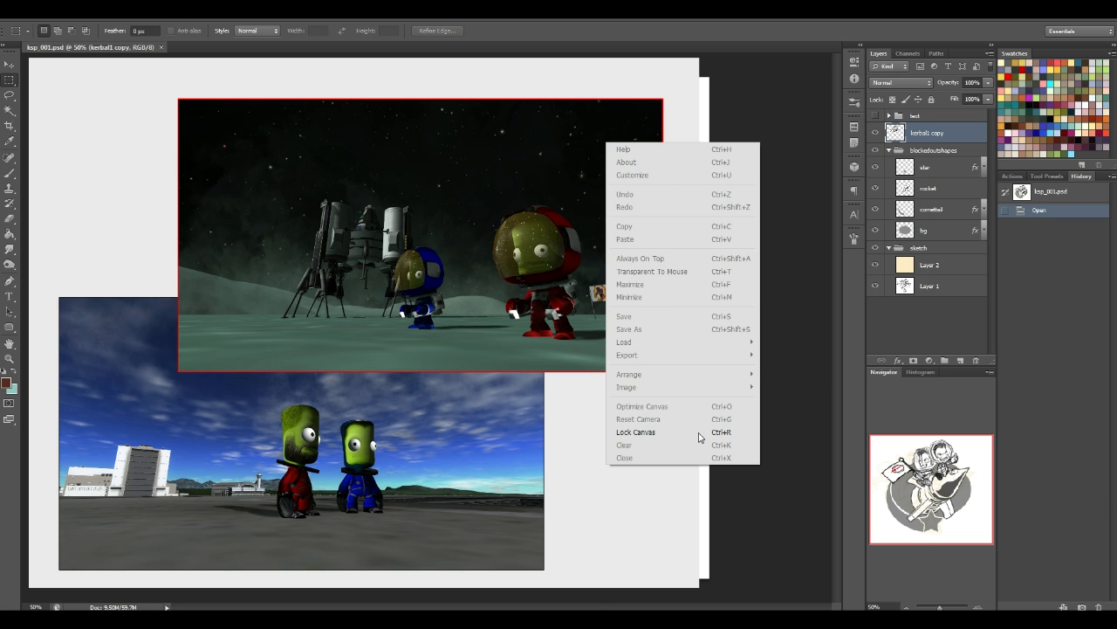
mouse_move(629, 373)
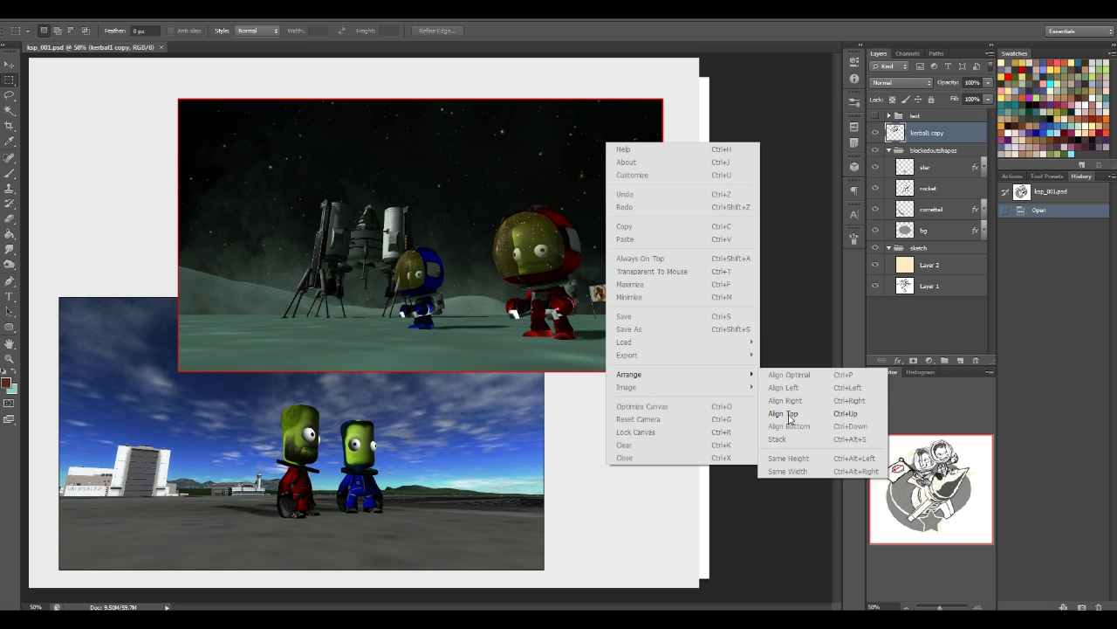
mouse_move(706, 367)
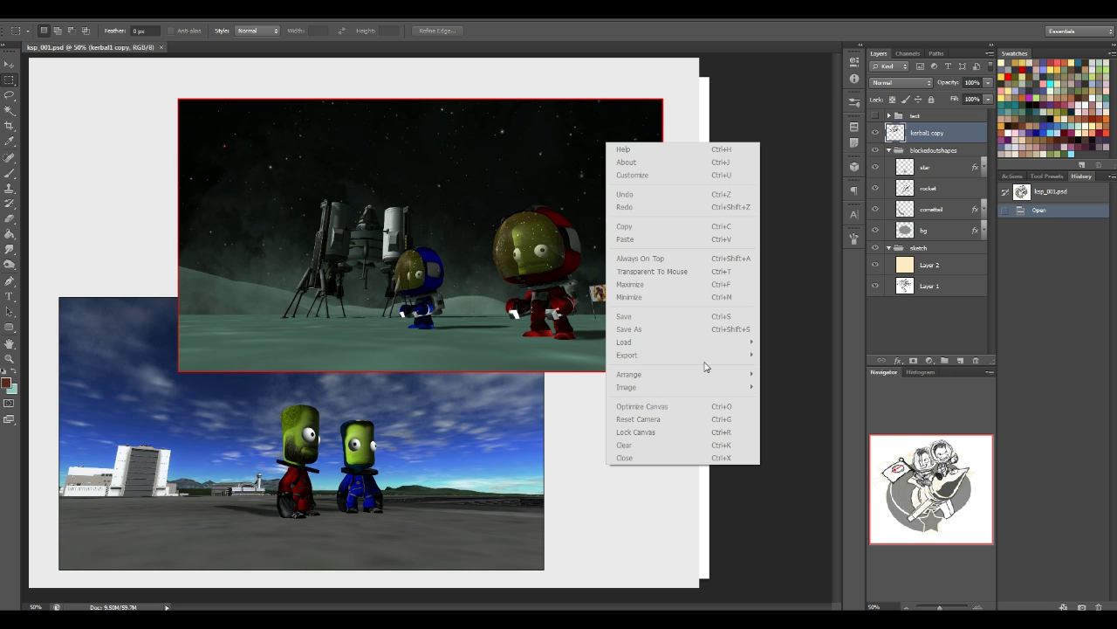
mouse_move(674, 256)
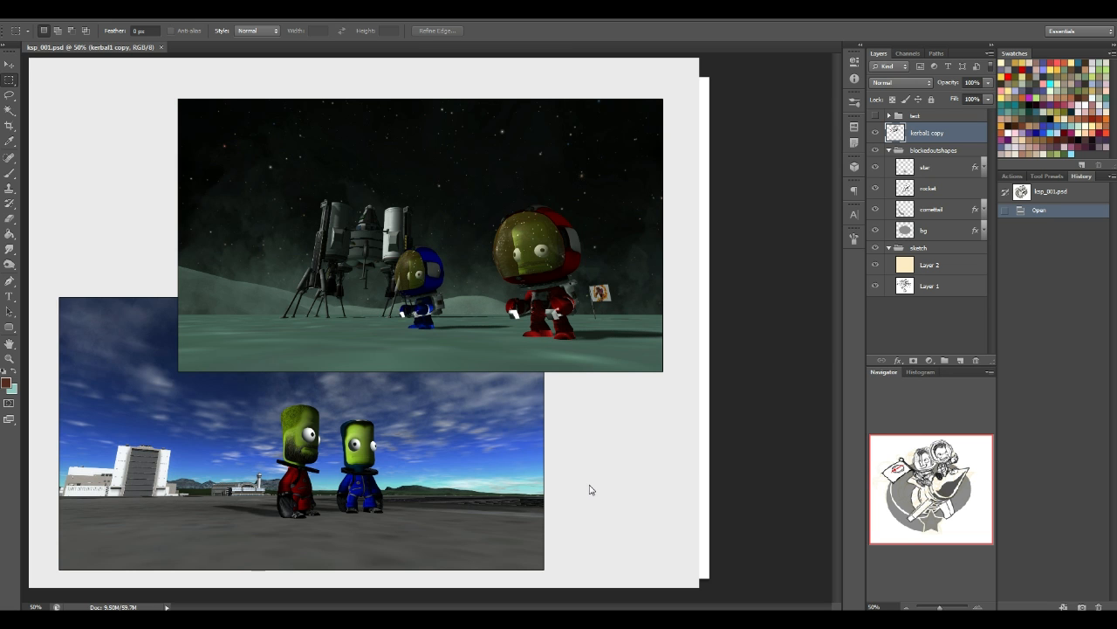
mouse_move(563, 241)
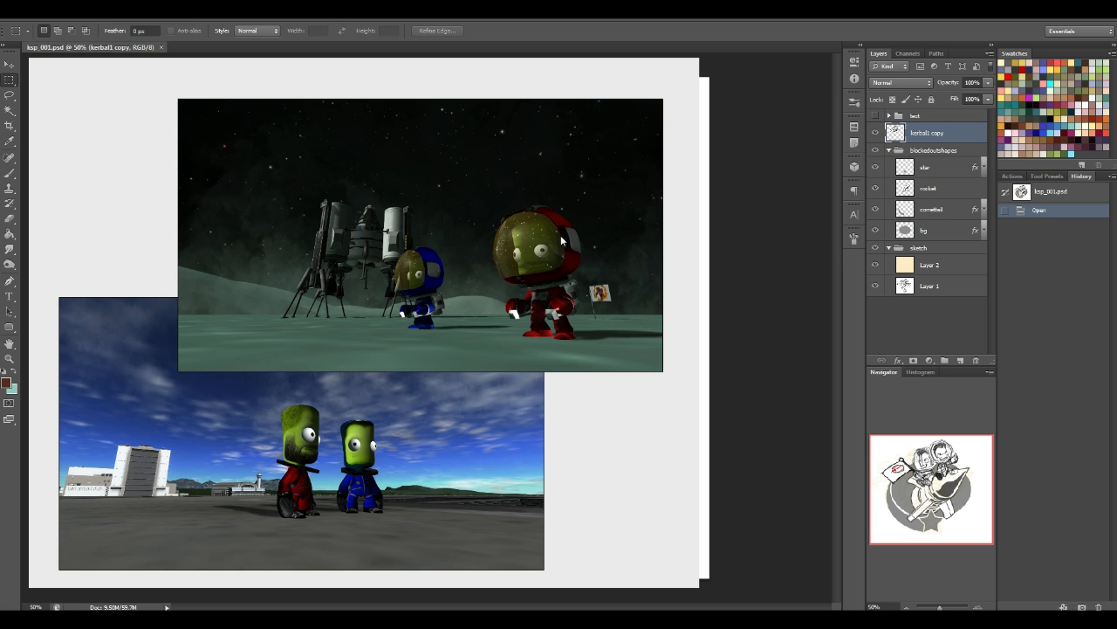
mouse_move(398, 241)
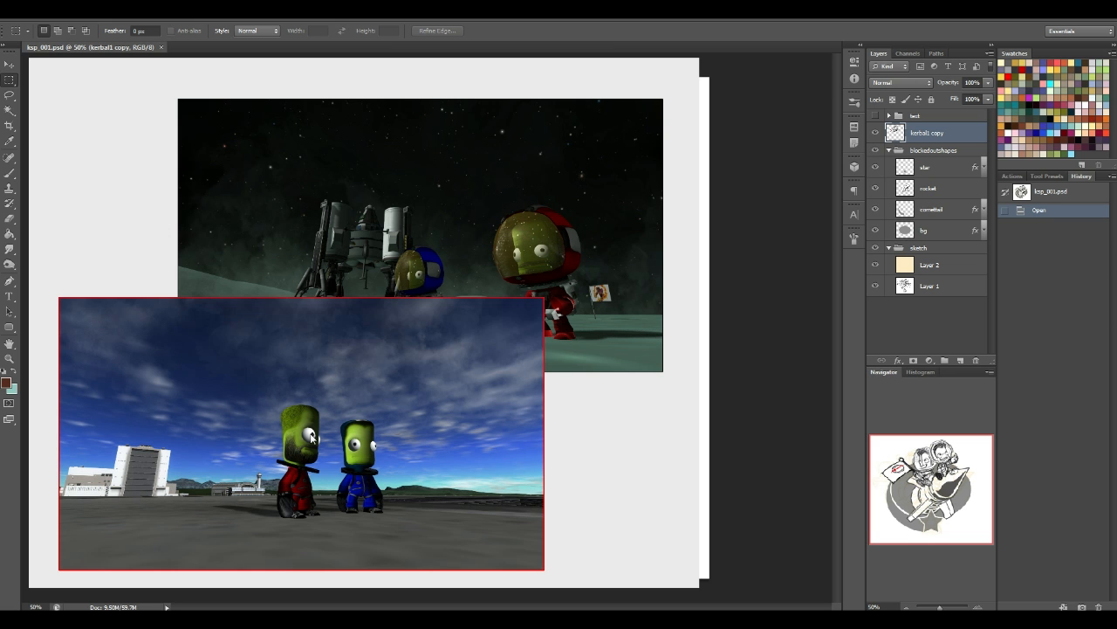
mouse_move(248, 493)
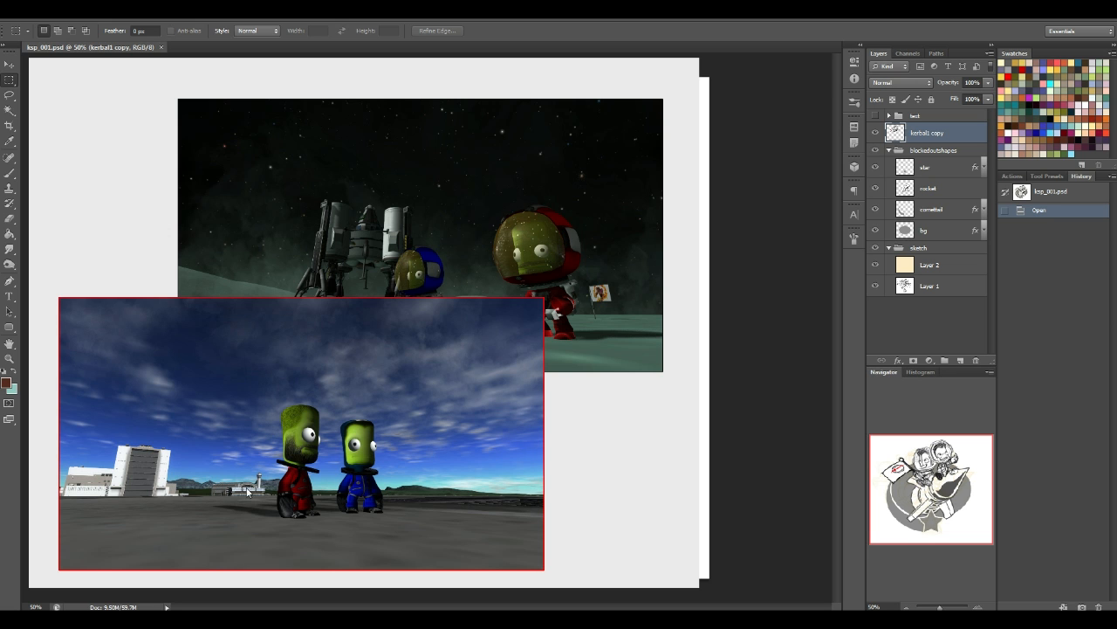
mouse_move(266, 348)
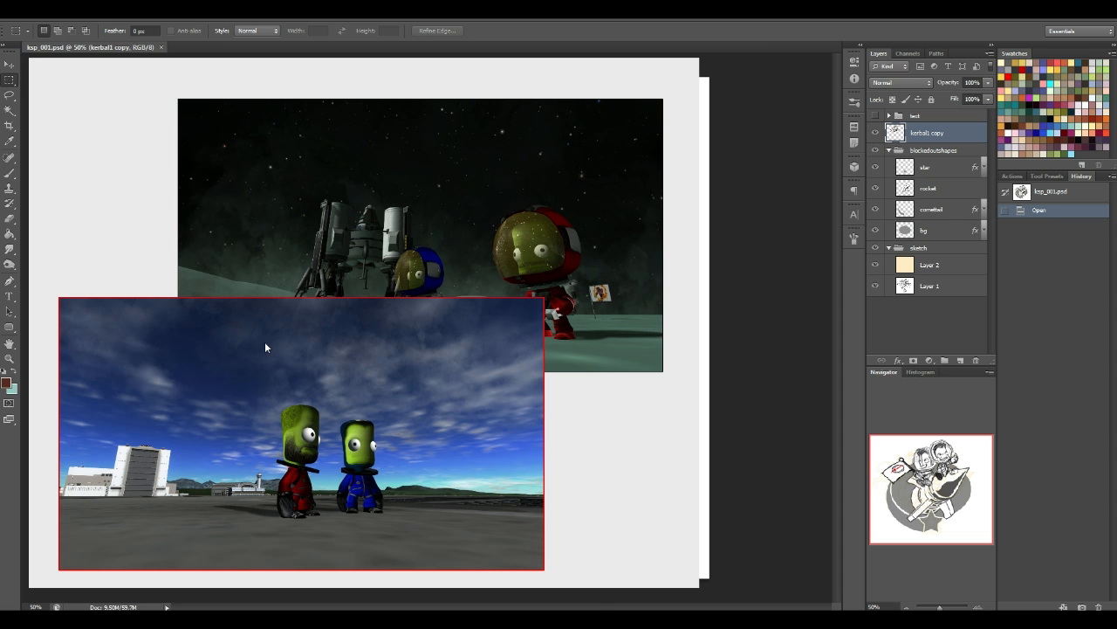
mouse_move(157, 388)
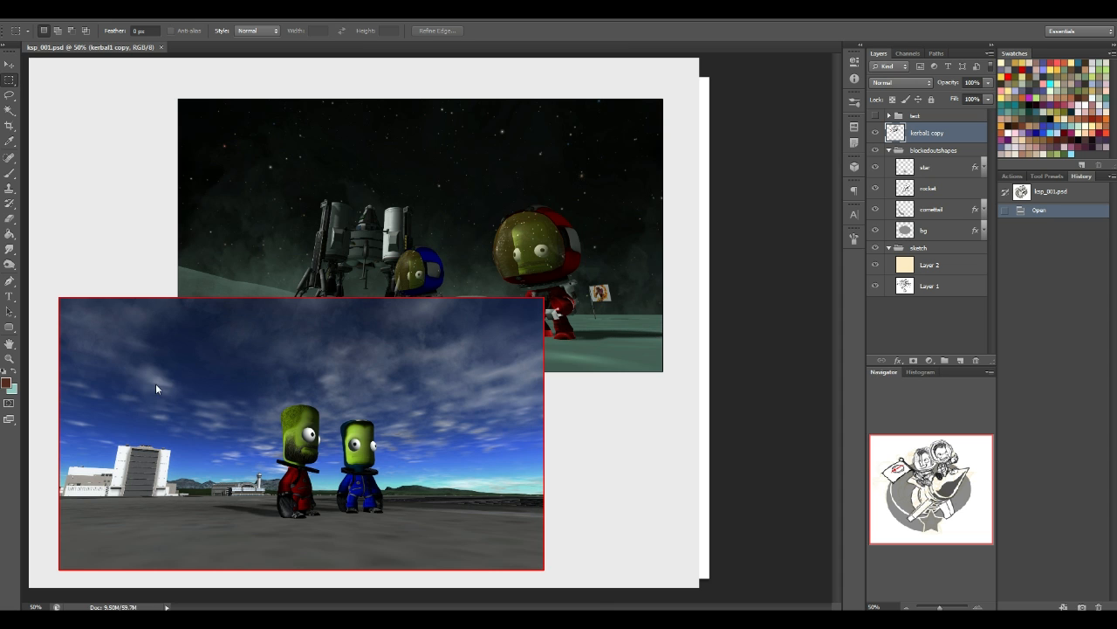
mouse_move(255, 436)
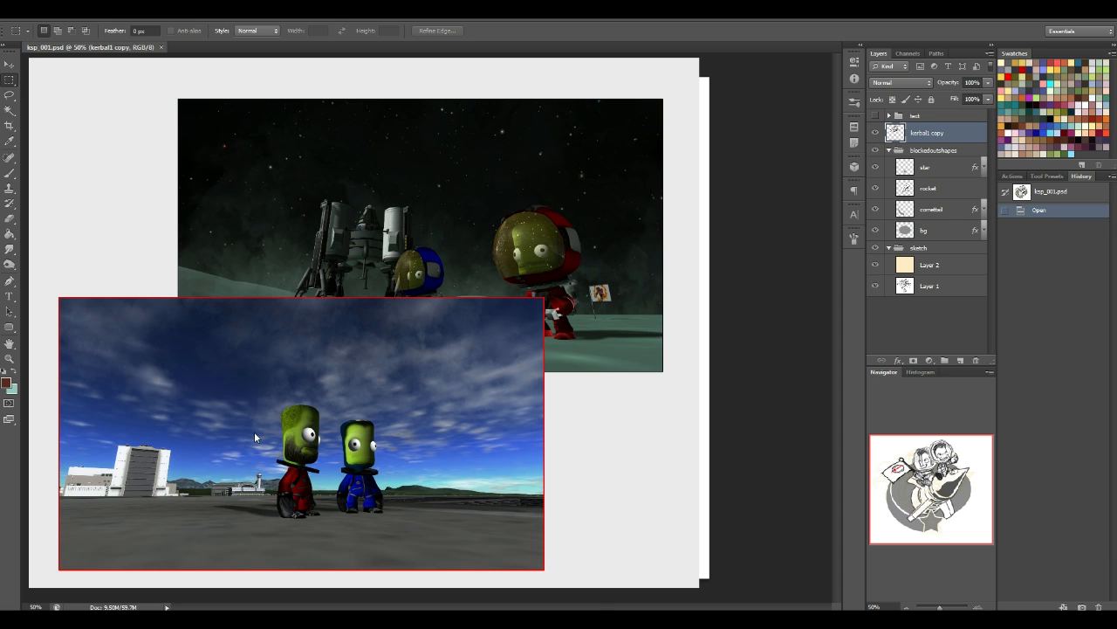
mouse_move(261, 415)
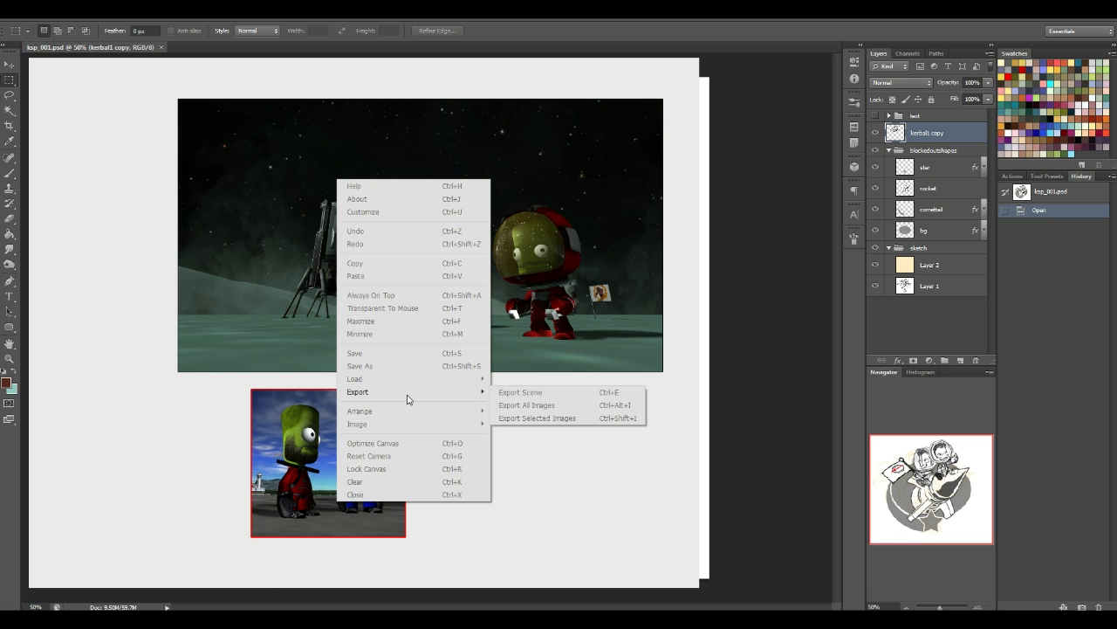
mouse_move(356, 424)
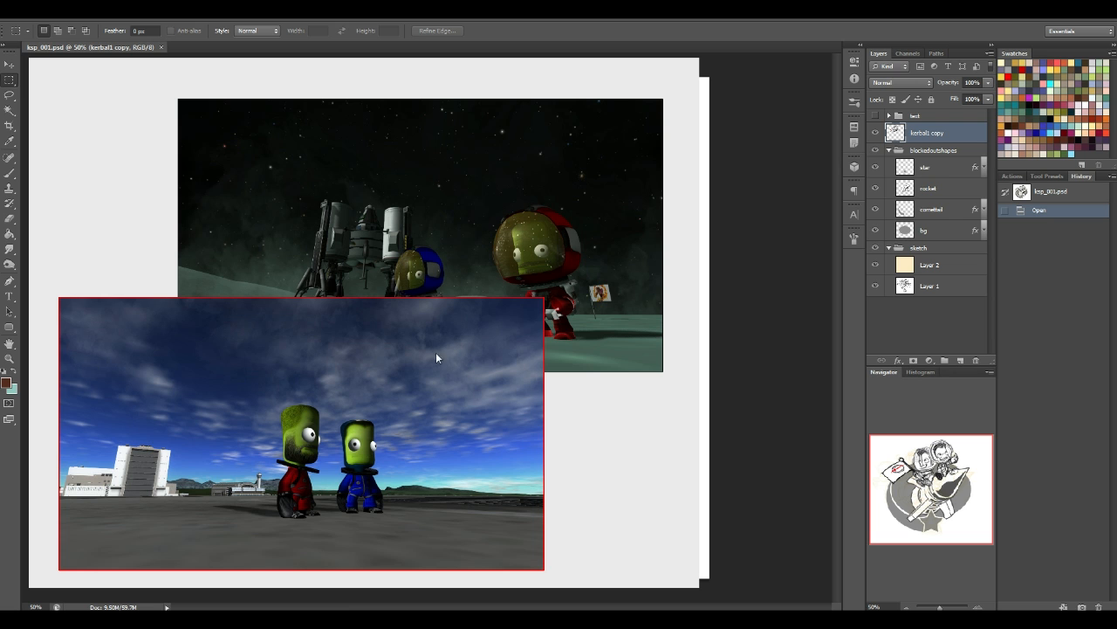
mouse_move(468, 564)
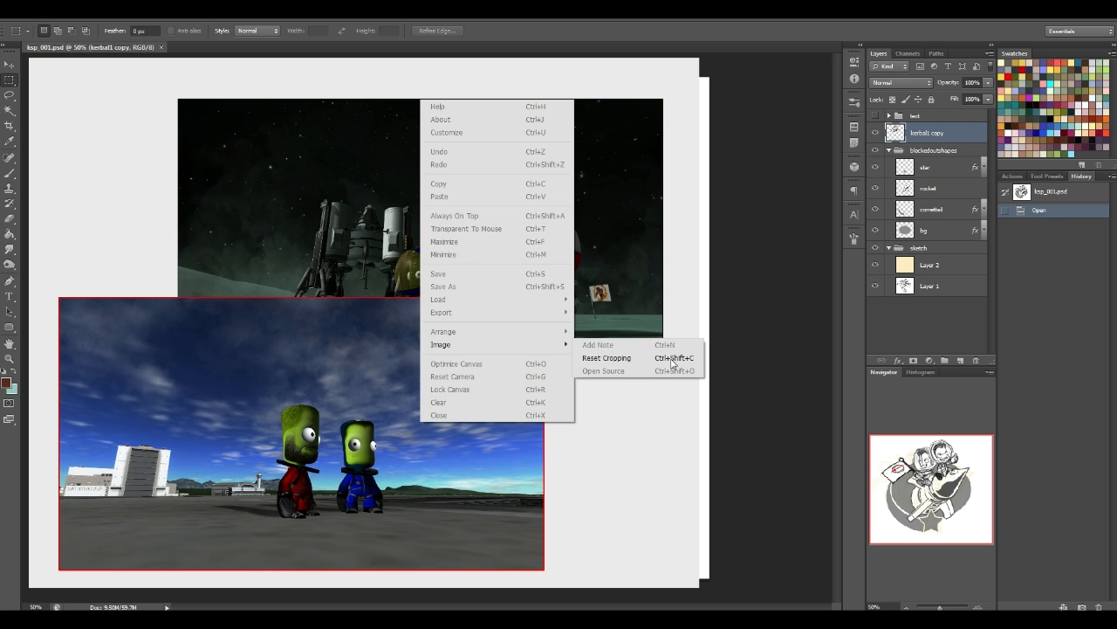
mouse_move(145, 456)
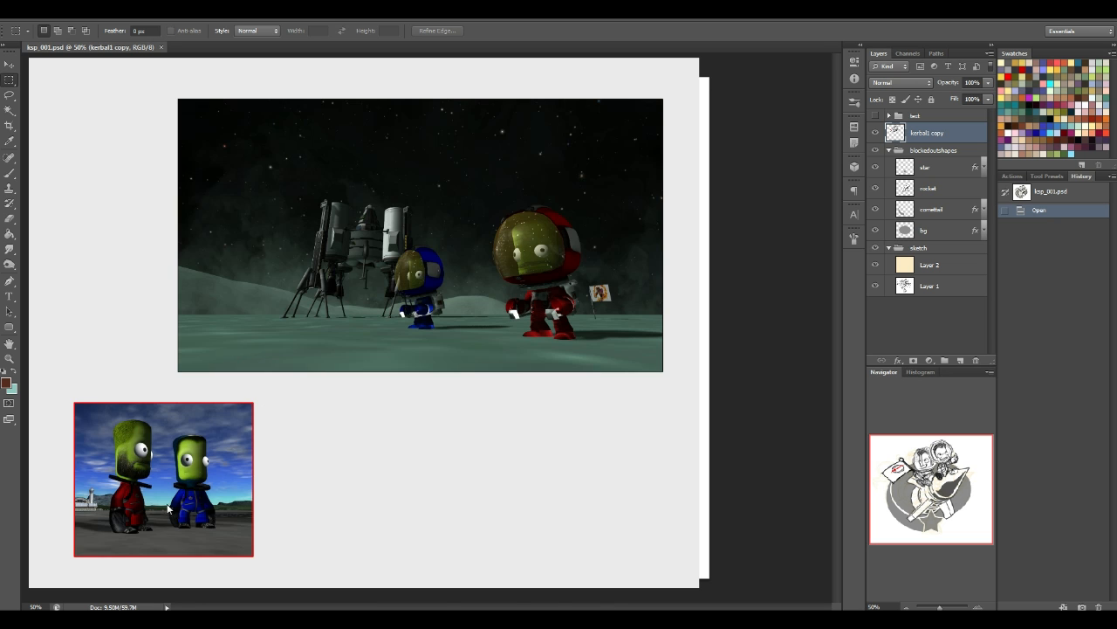
mouse_move(251, 437)
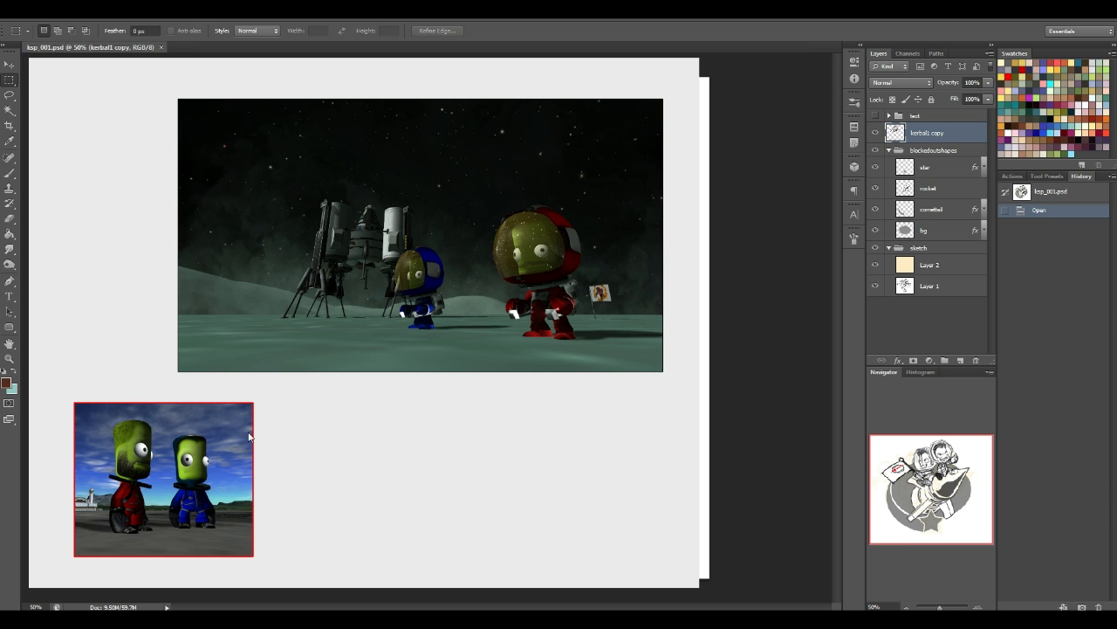
mouse_move(220, 478)
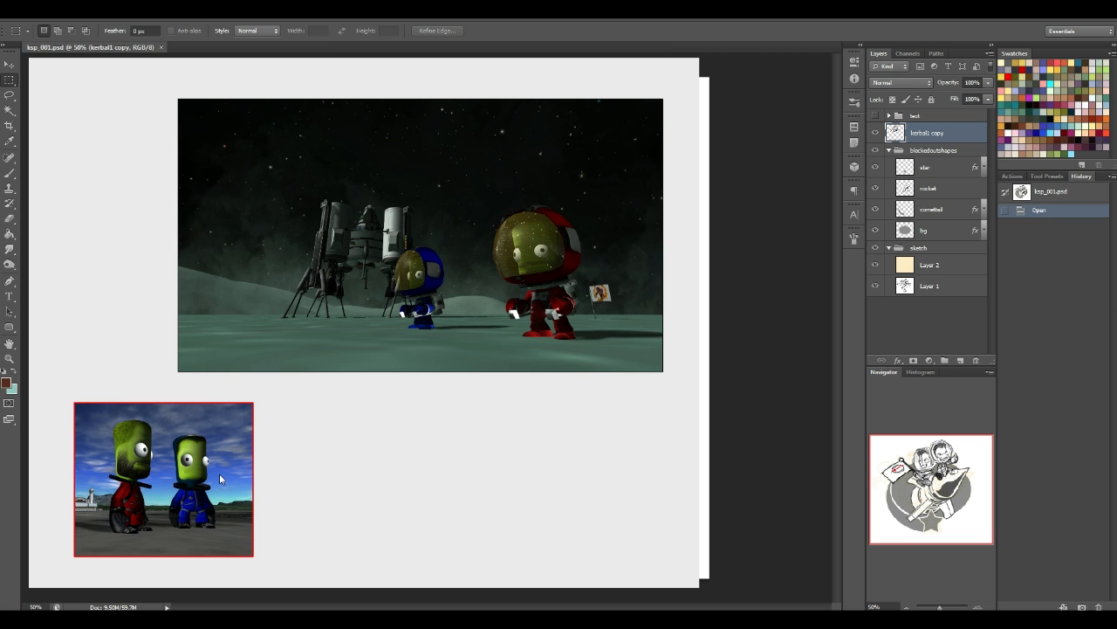
mouse_move(304, 467)
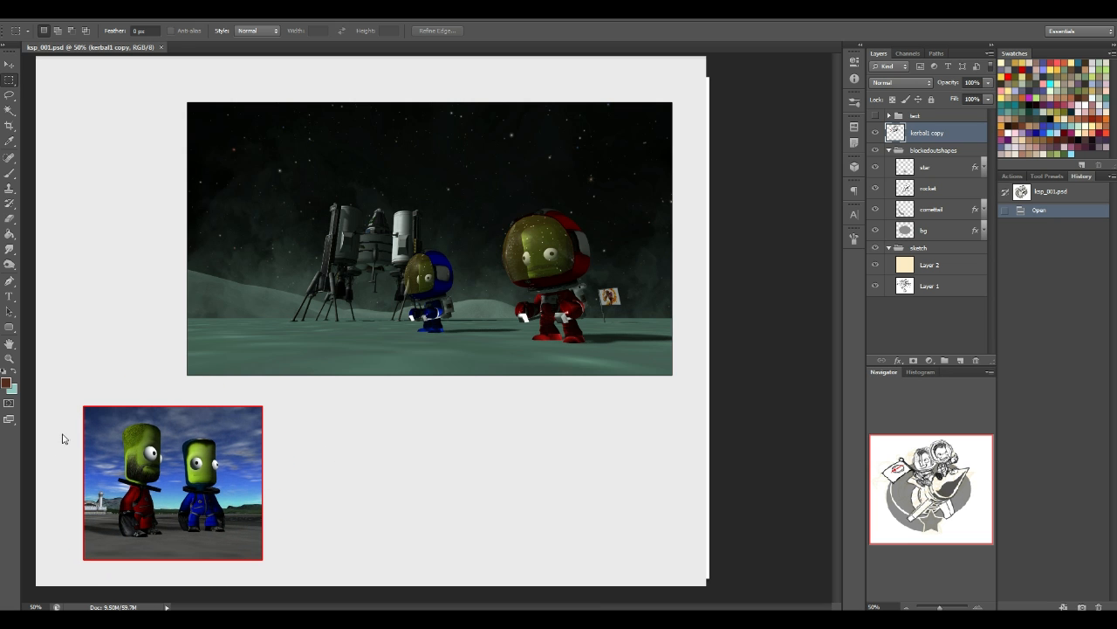
mouse_move(559, 320)
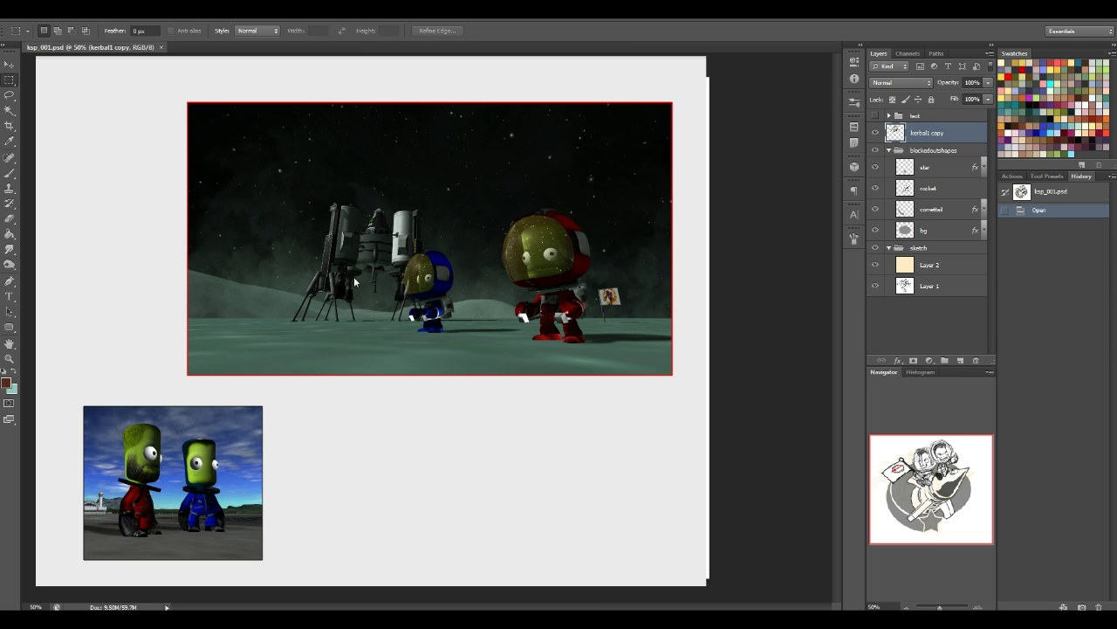
mouse_move(458, 262)
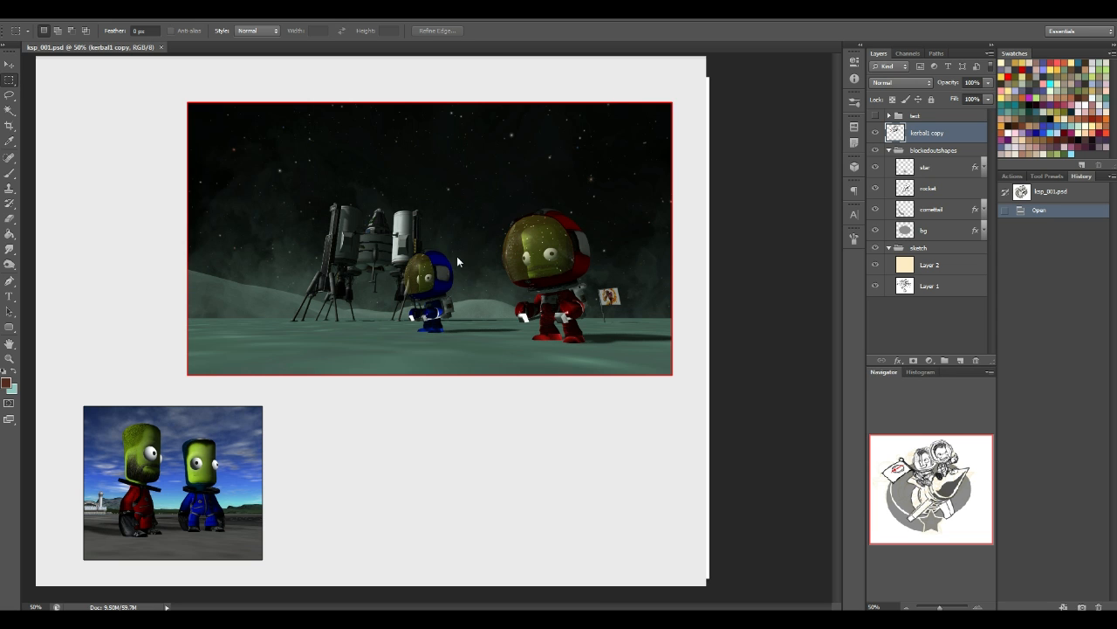
mouse_move(377, 230)
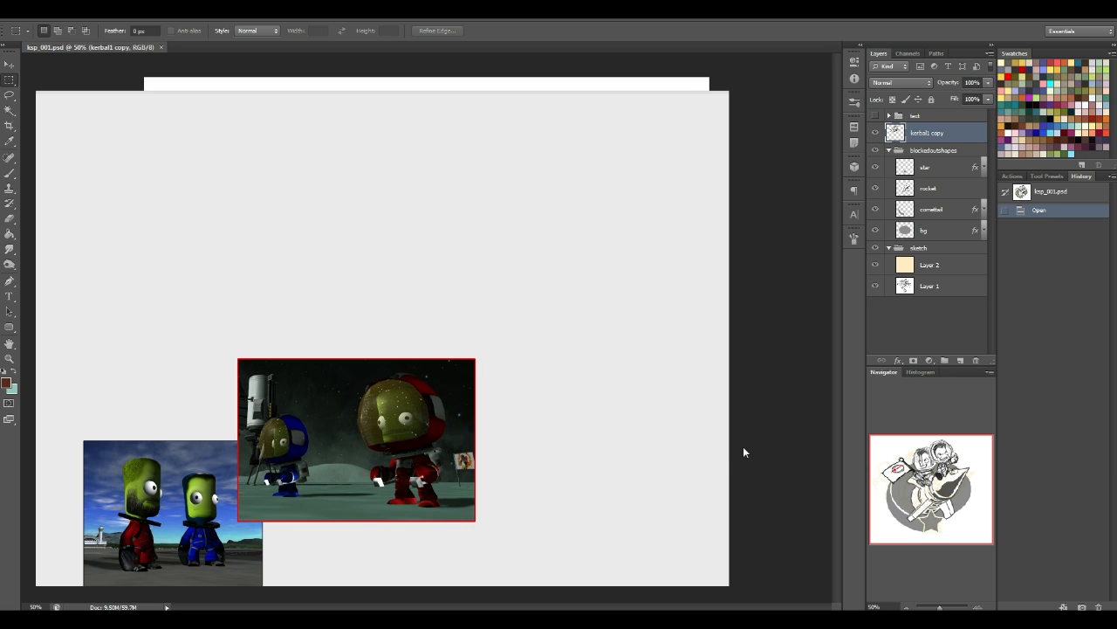
mouse_move(730, 447)
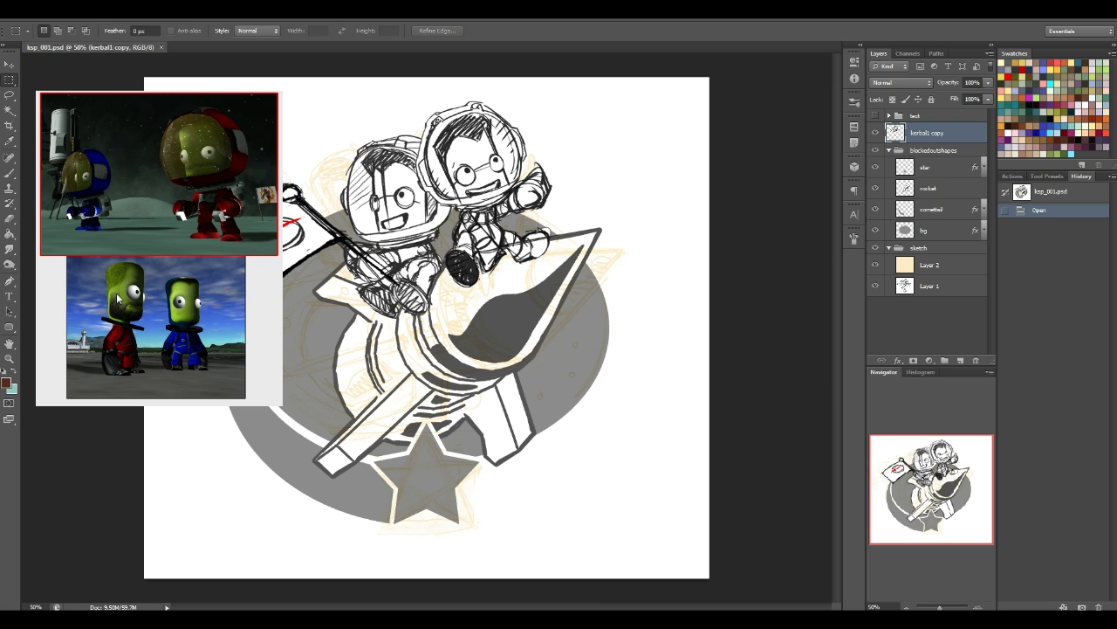
mouse_move(160, 201)
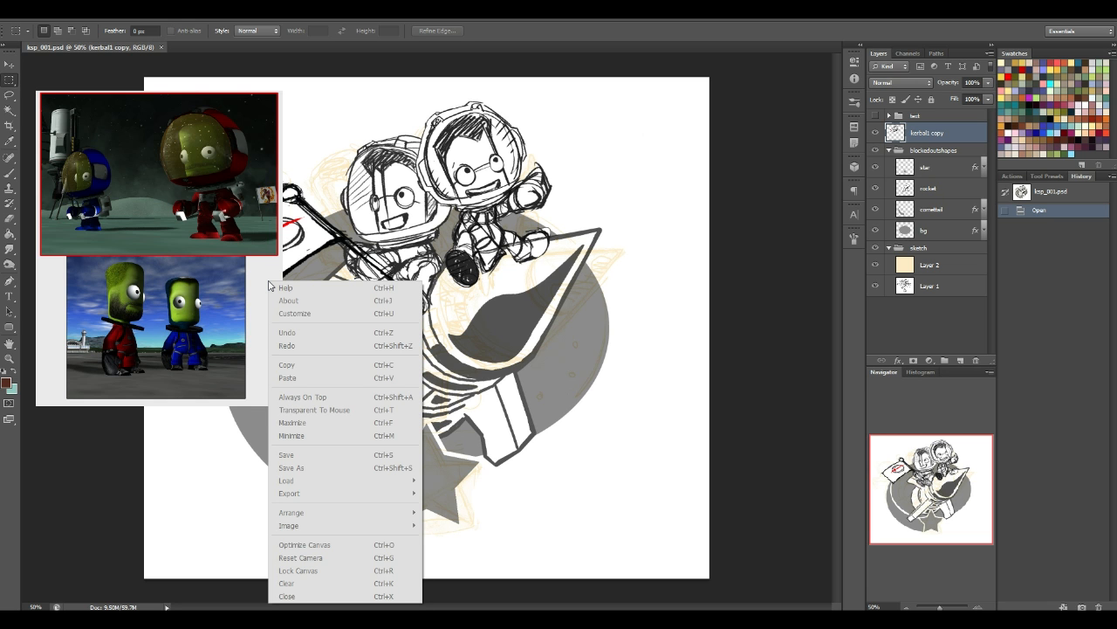
mouse_move(297, 286)
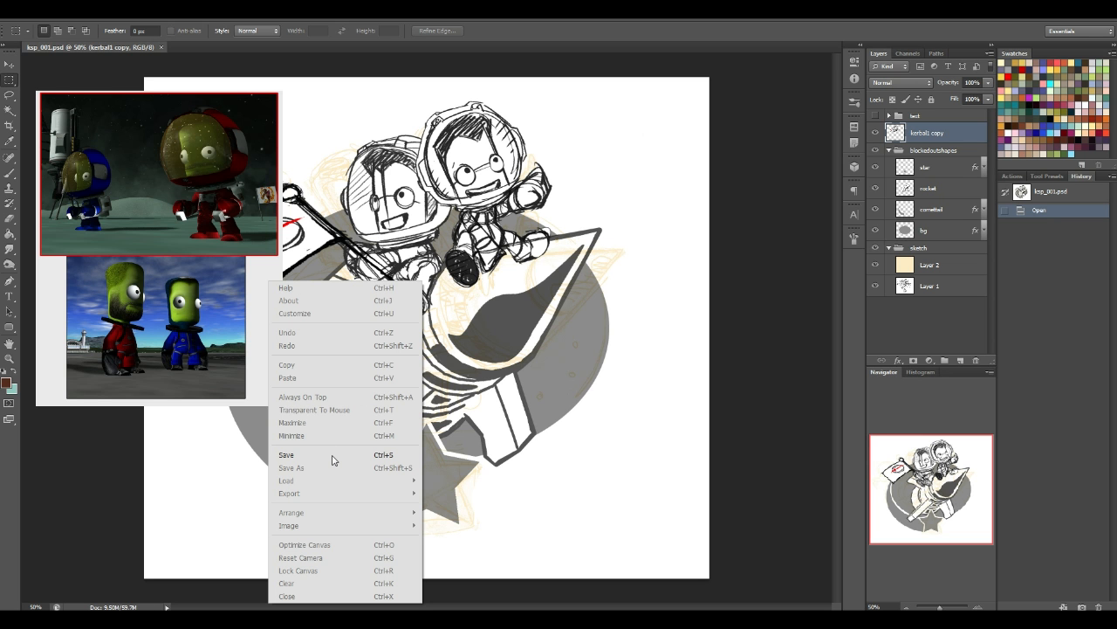
Step: Save the board to the Desktop as PureRef scene 'zistr' (*.pur)
left_click(286, 454)
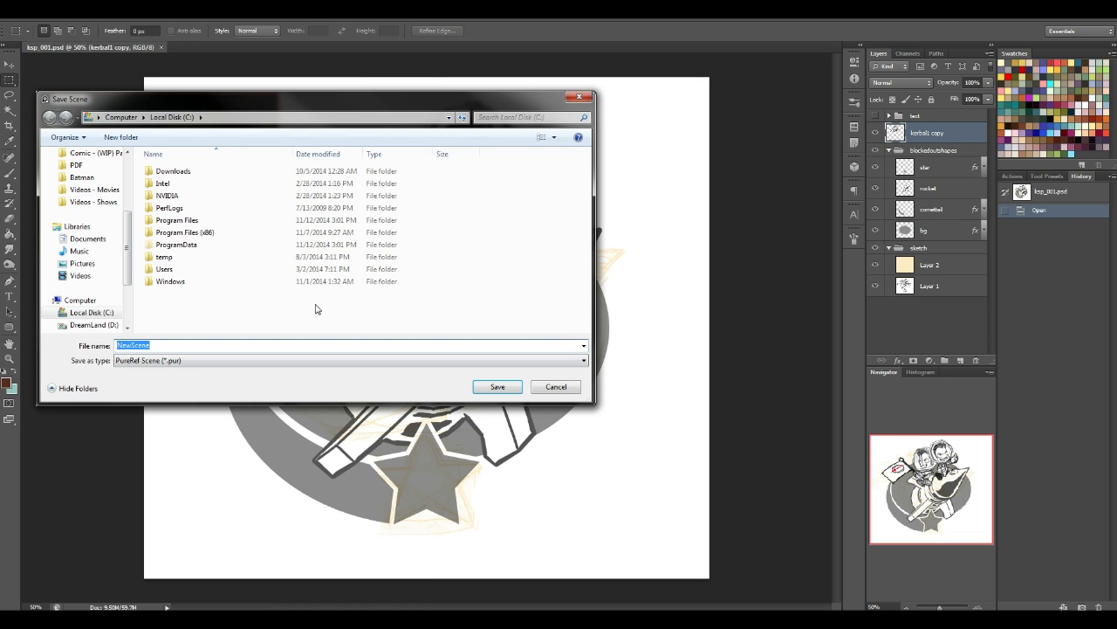
left_click(82, 171)
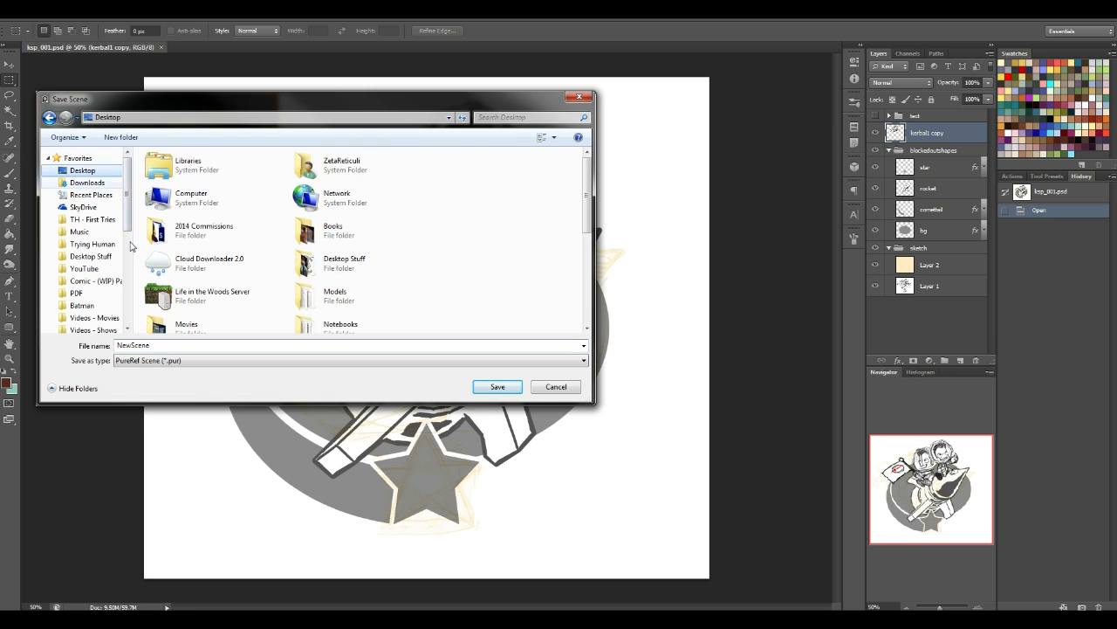
left_click(349, 359)
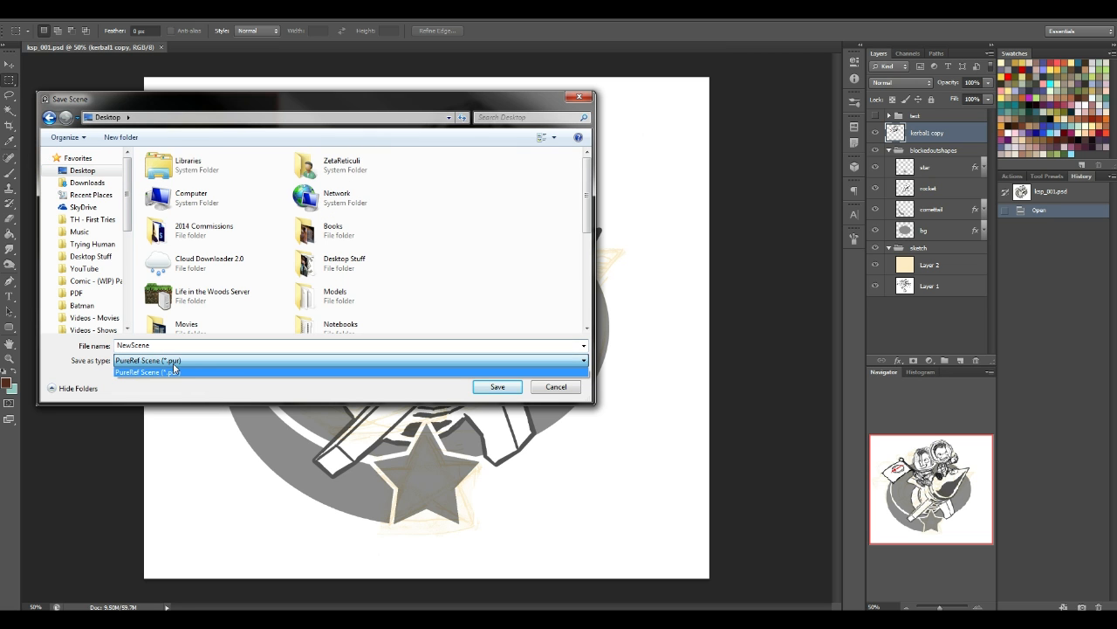
mouse_move(167, 384)
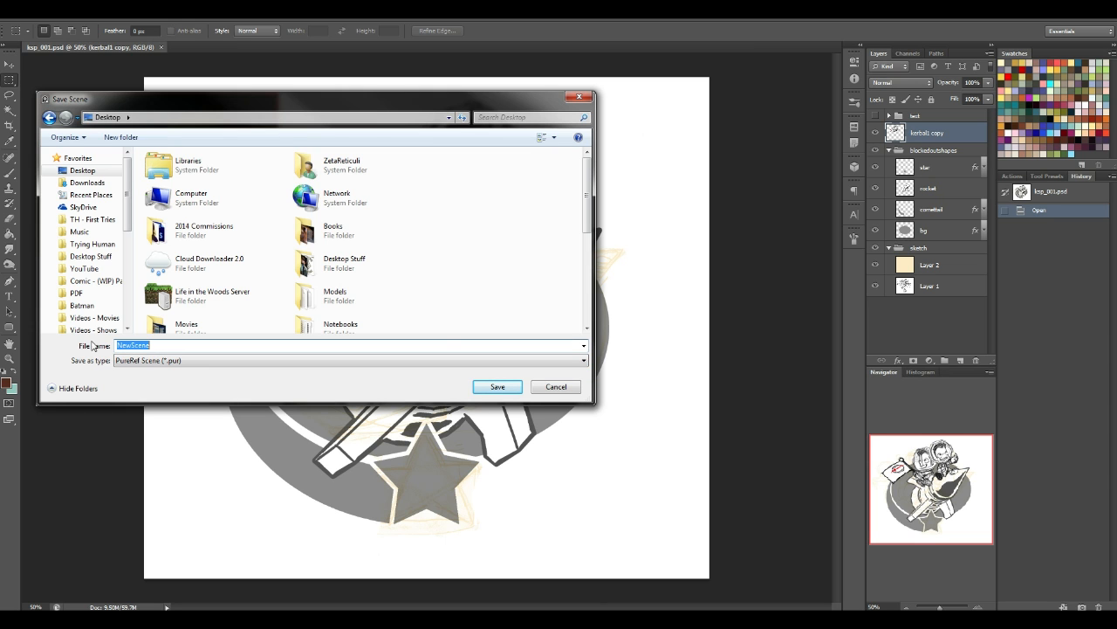
type("zistr")
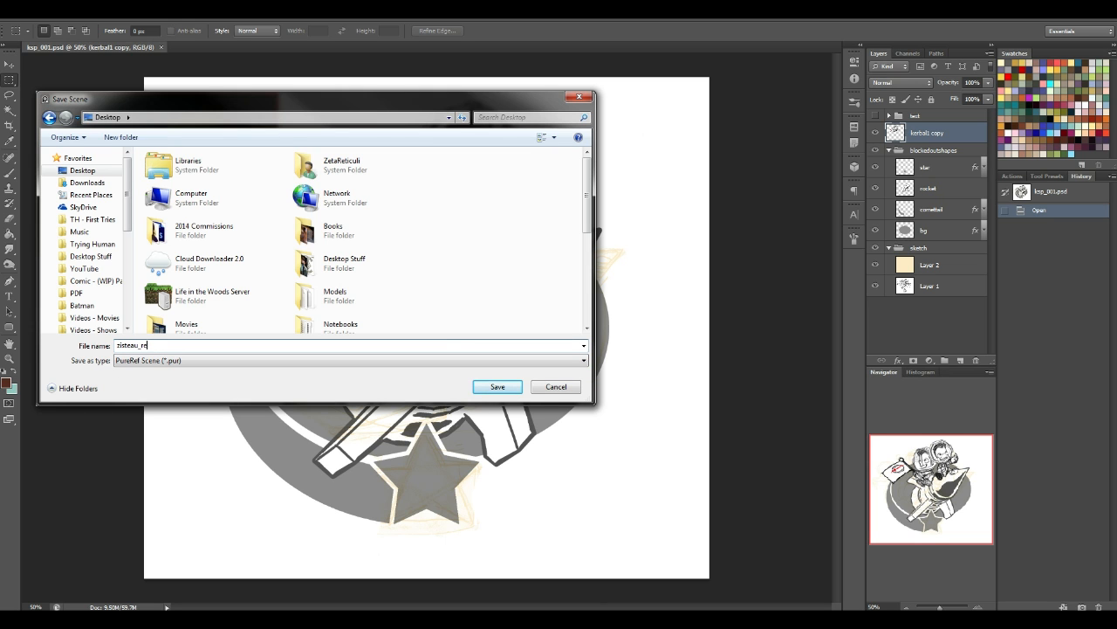
left_click(496, 386)
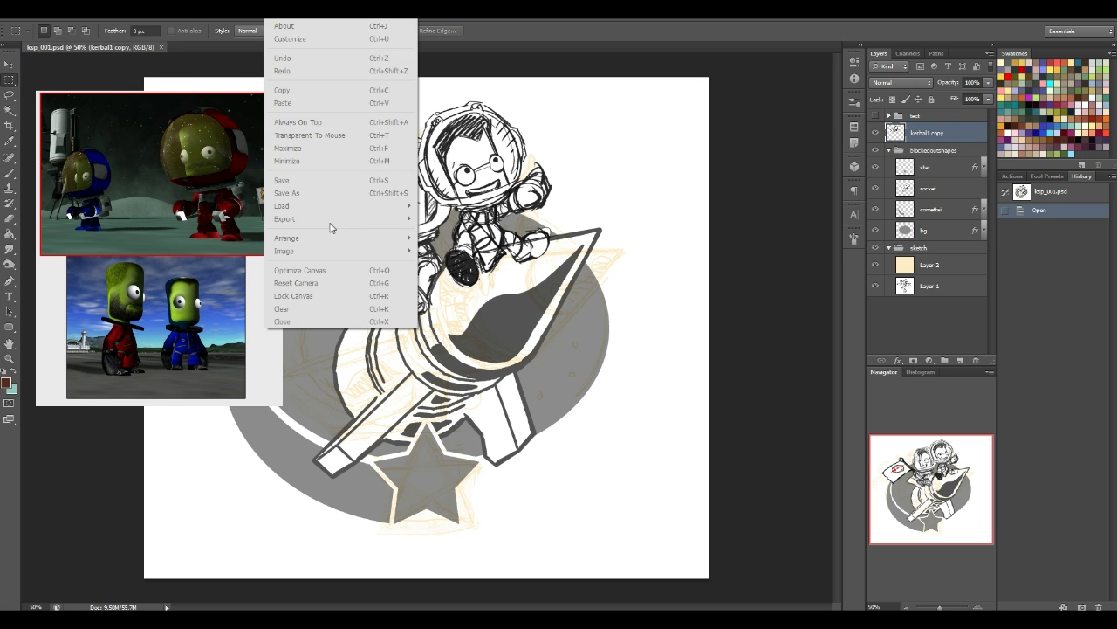
Step: Reopen Customize and apply the Glass colour preset to the saved board
left_click(290, 39)
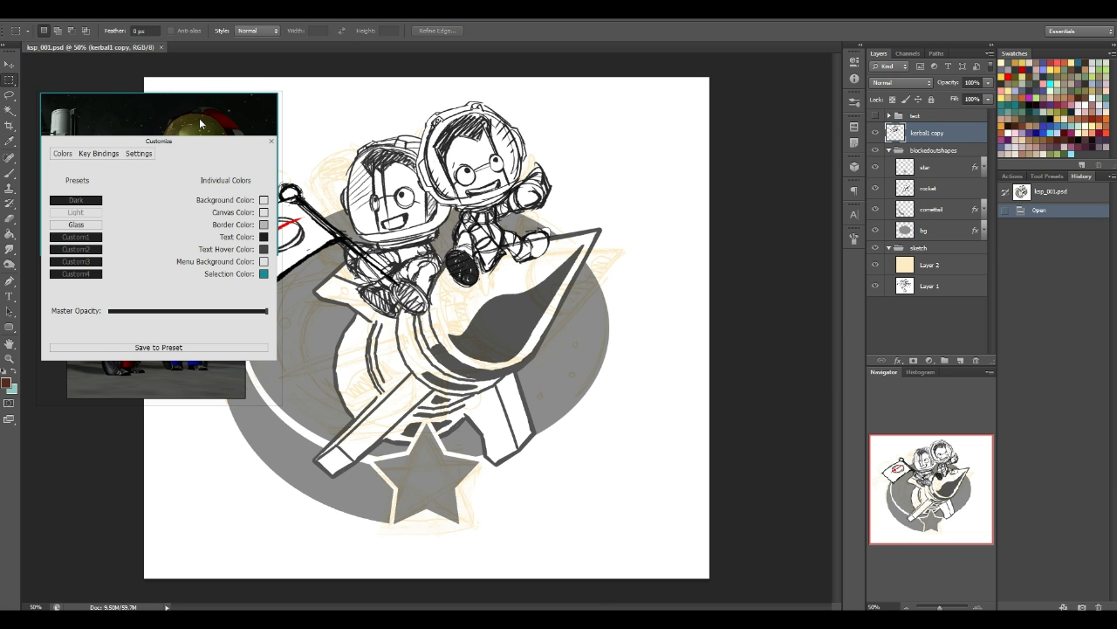
left_click(271, 140)
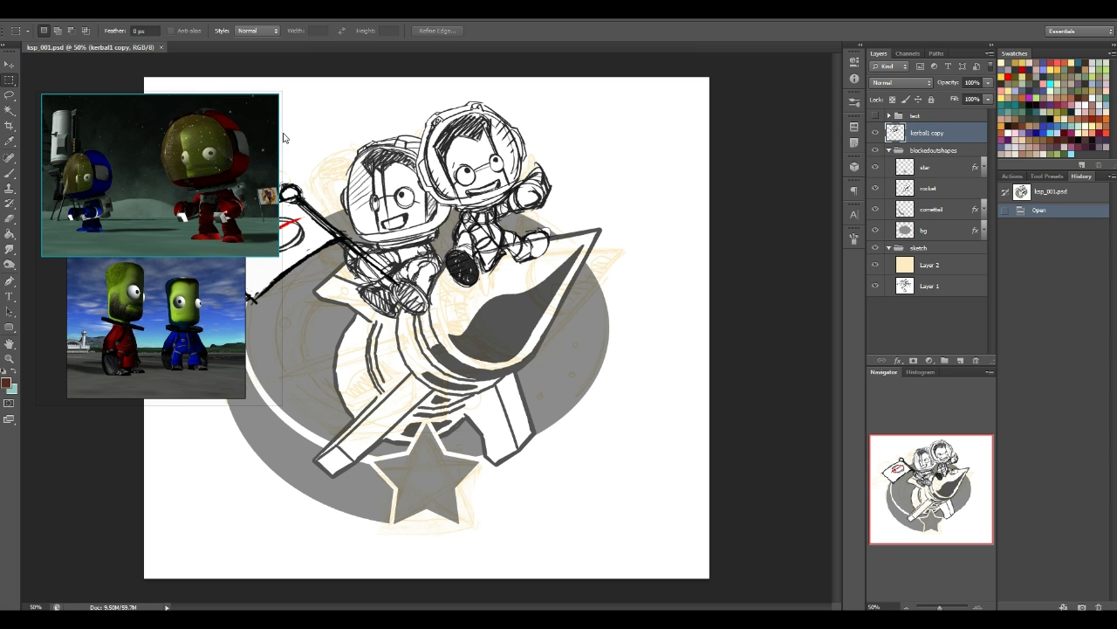
mouse_move(278, 96)
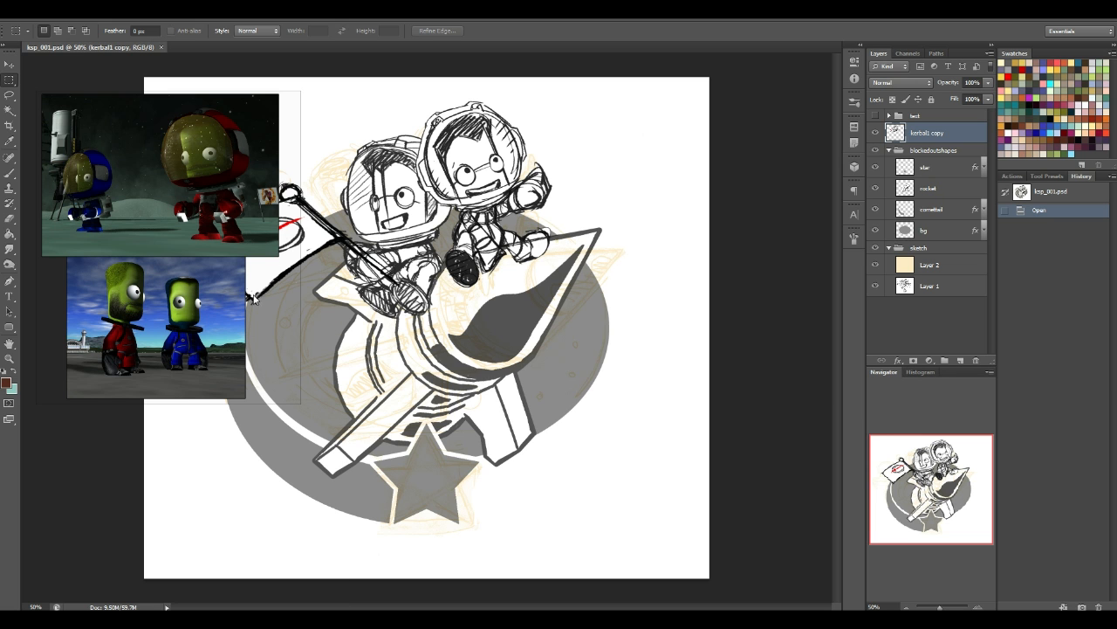
mouse_move(594, 255)
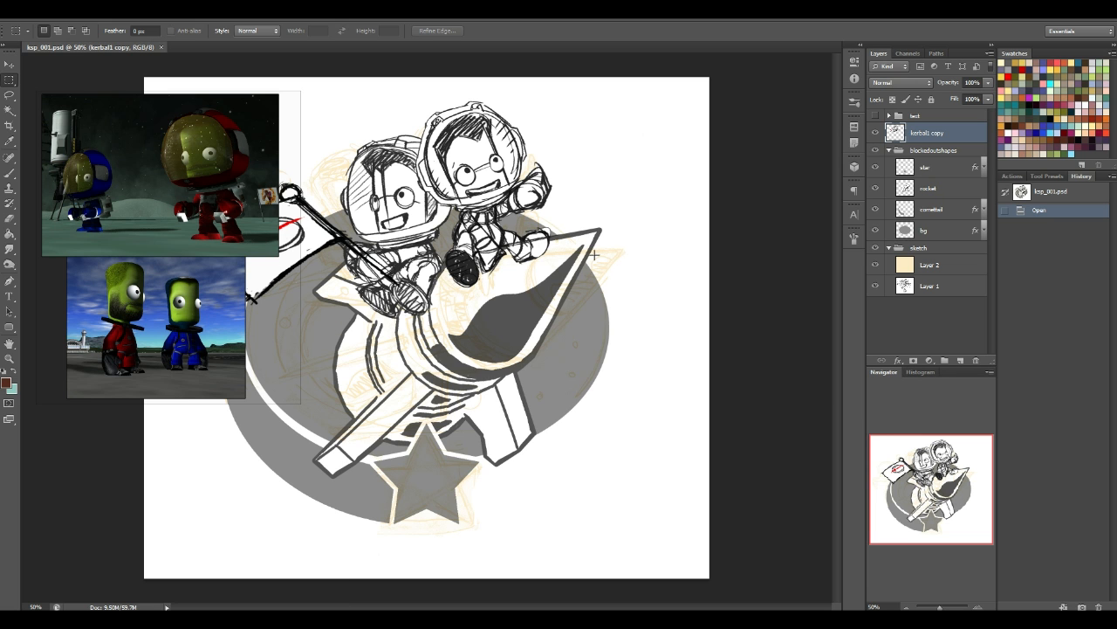
mouse_move(124, 199)
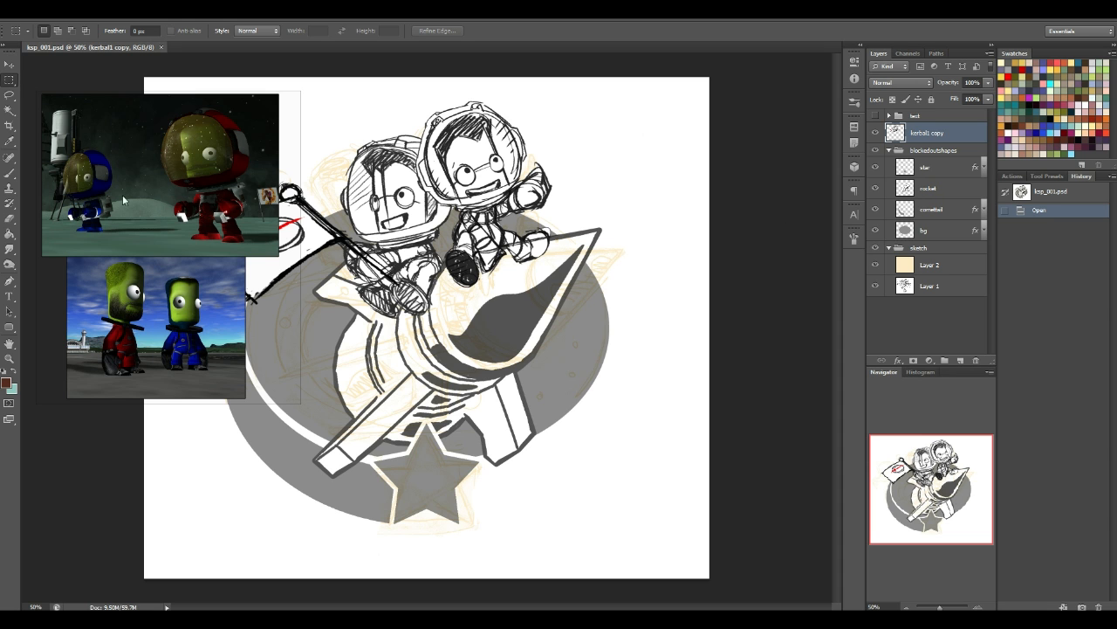
mouse_move(274, 155)
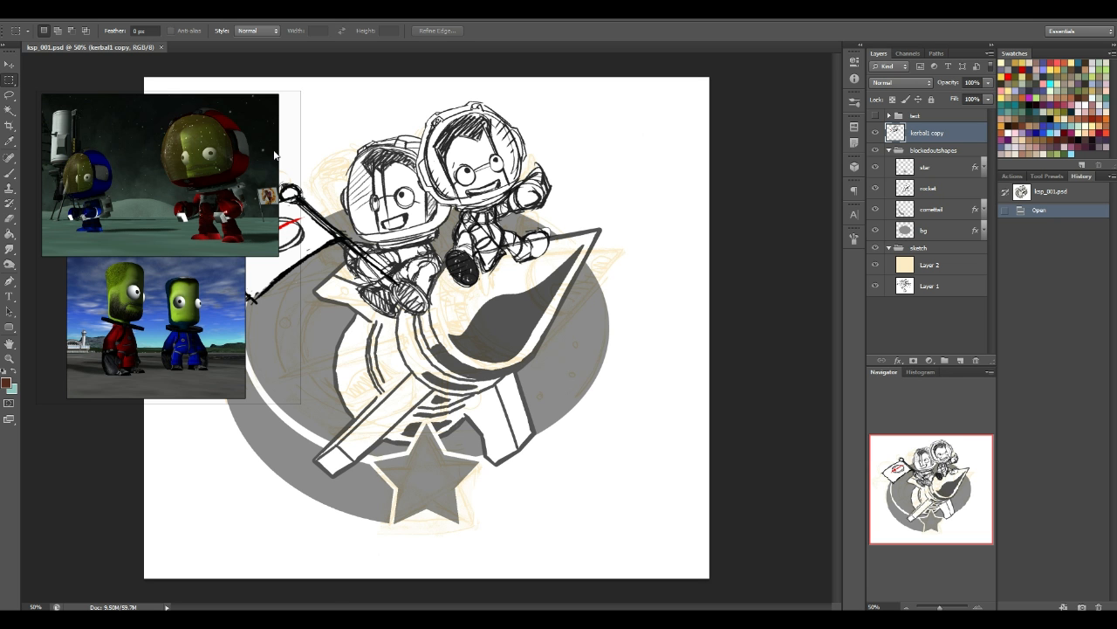
mouse_move(285, 125)
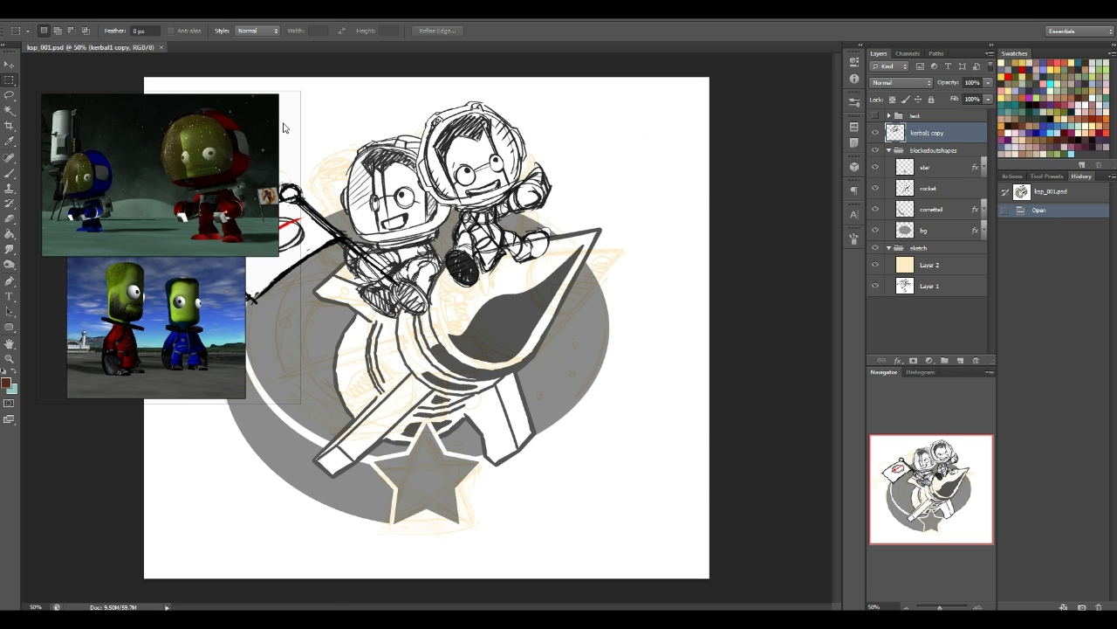